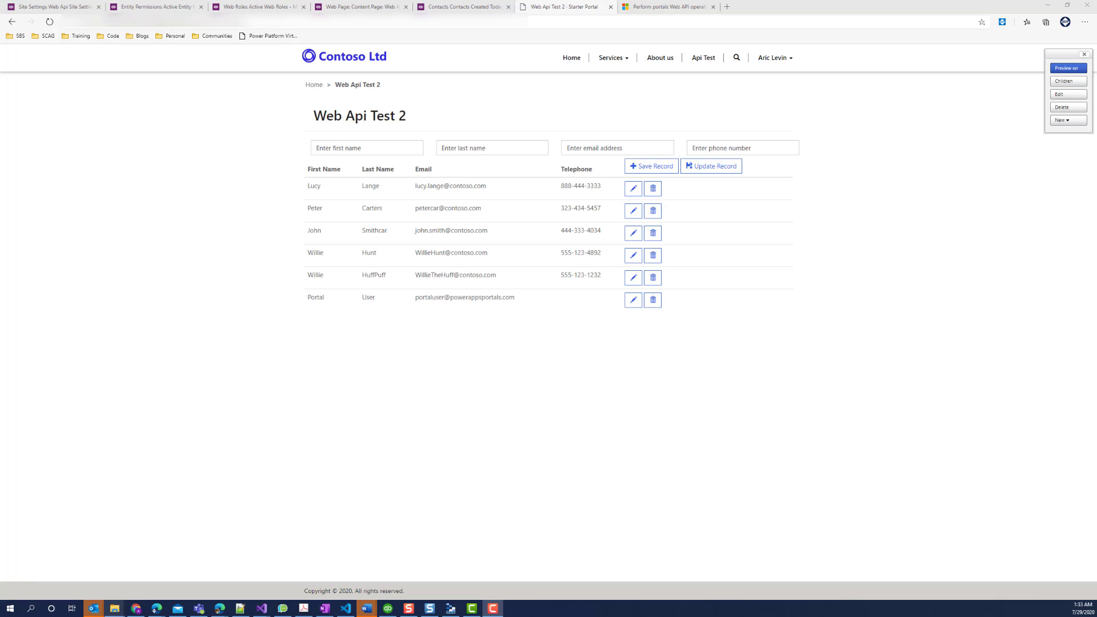
mouse_move(62, 55)
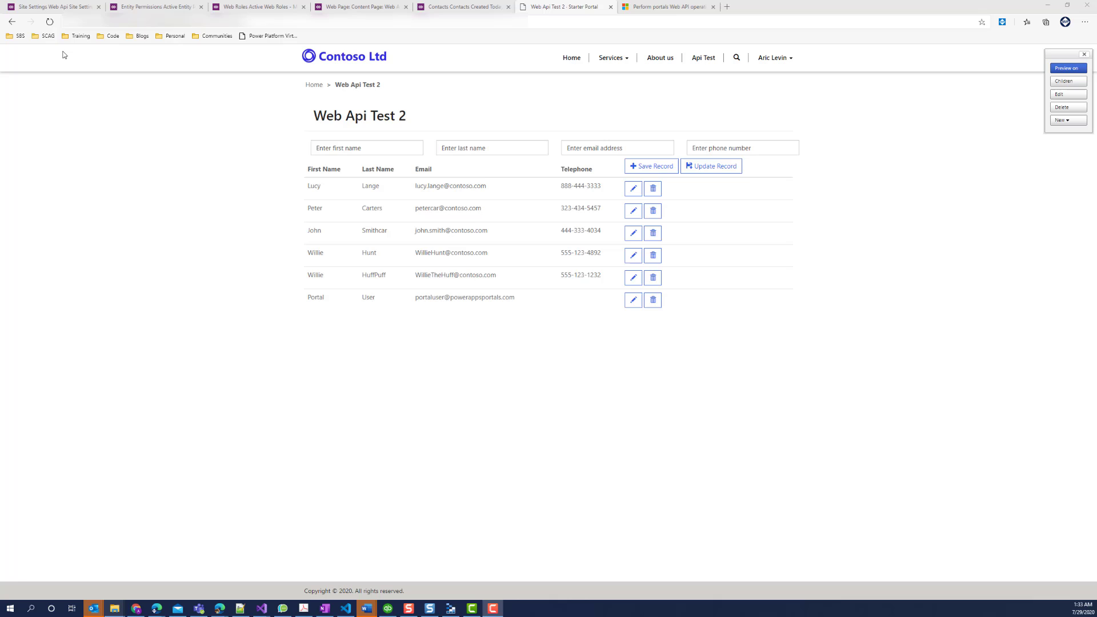
Switch to the Web Api Site Settings list showing the account and contact settings.
left_click(49, 7)
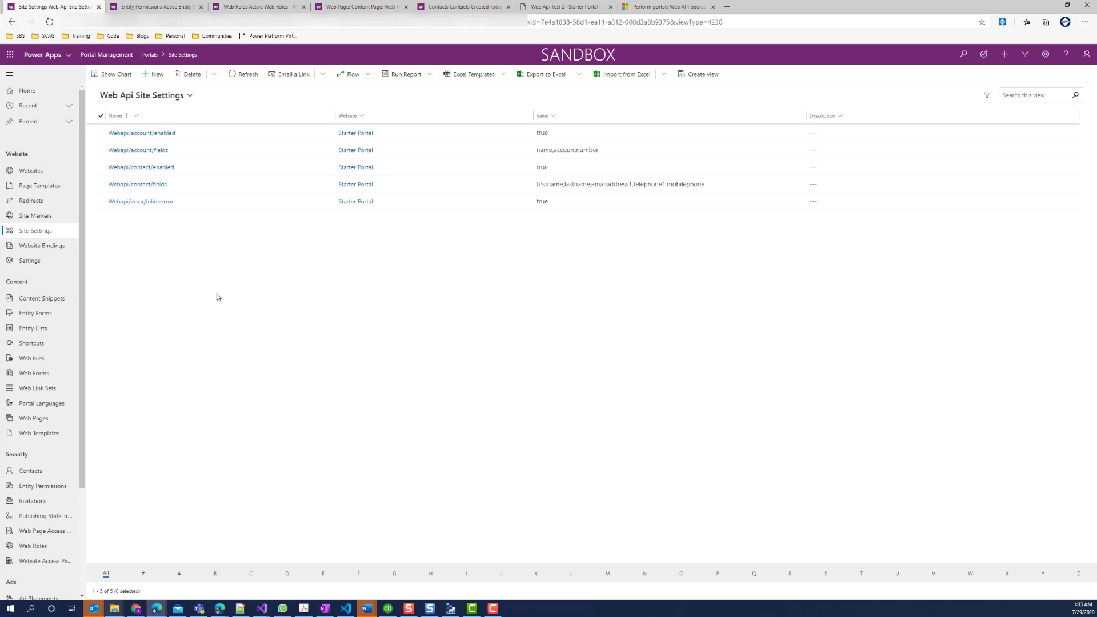
mouse_move(190, 221)
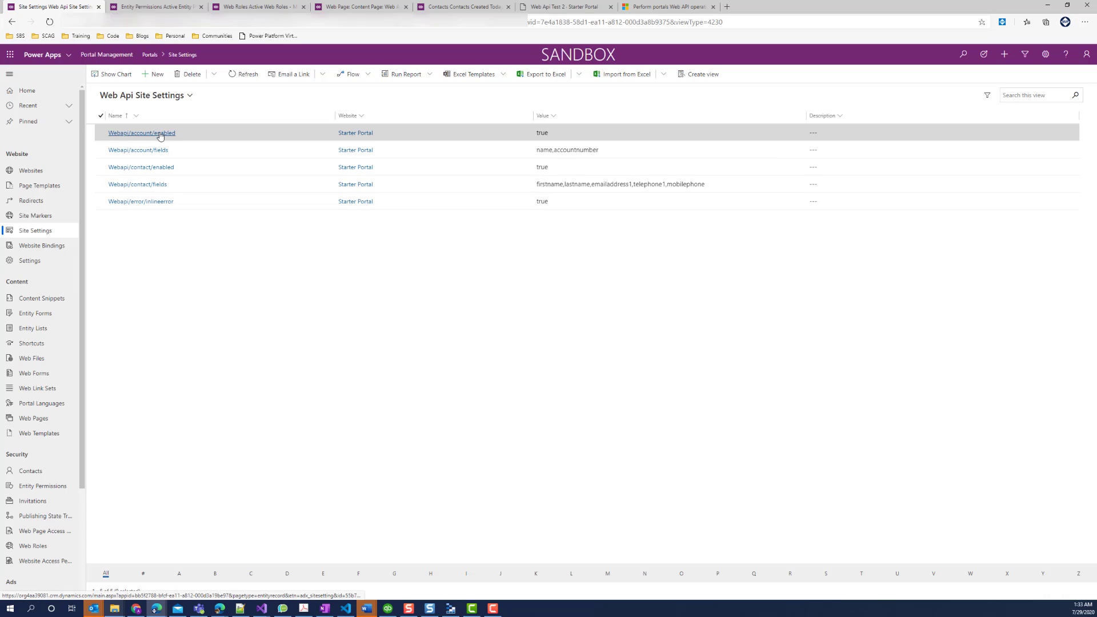
mouse_move(141, 167)
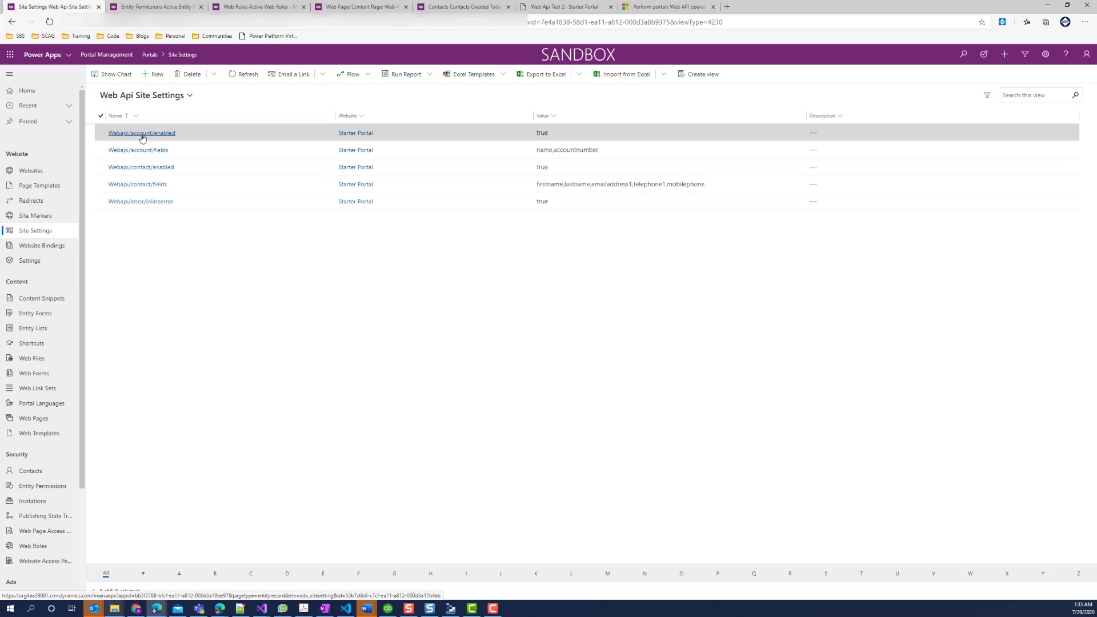
mouse_move(171, 136)
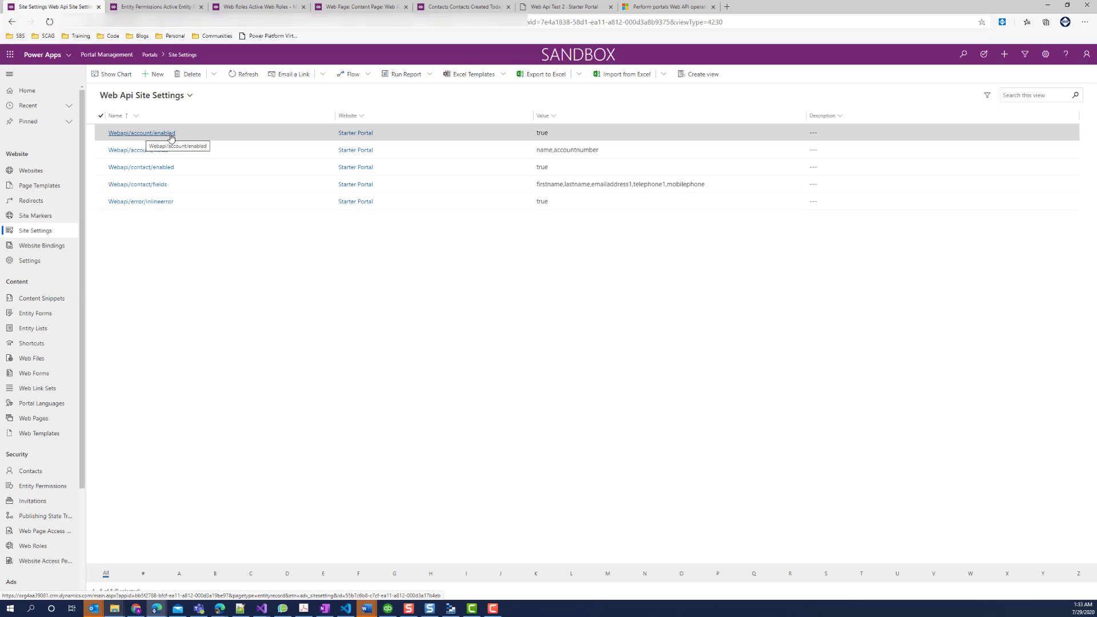
left_click(138, 150)
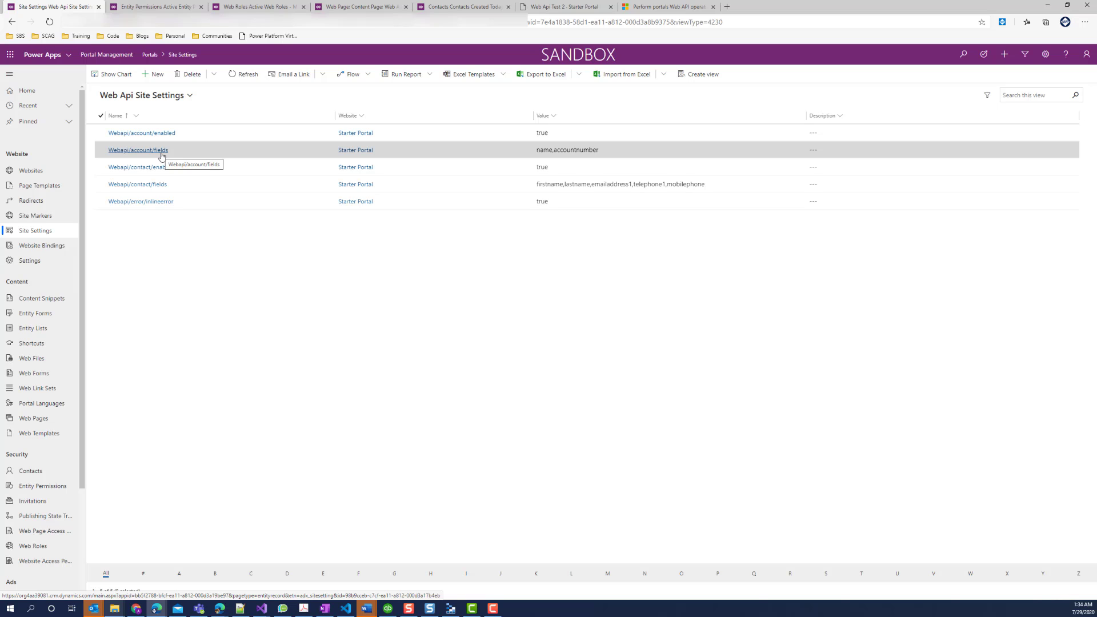
mouse_move(517, 150)
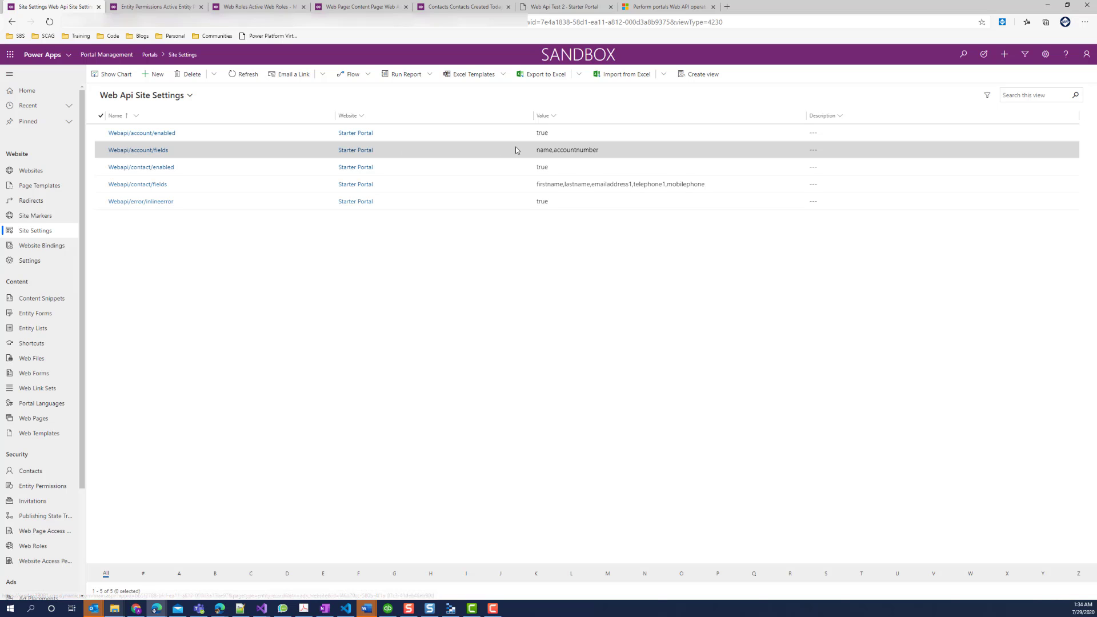
mouse_move(584, 164)
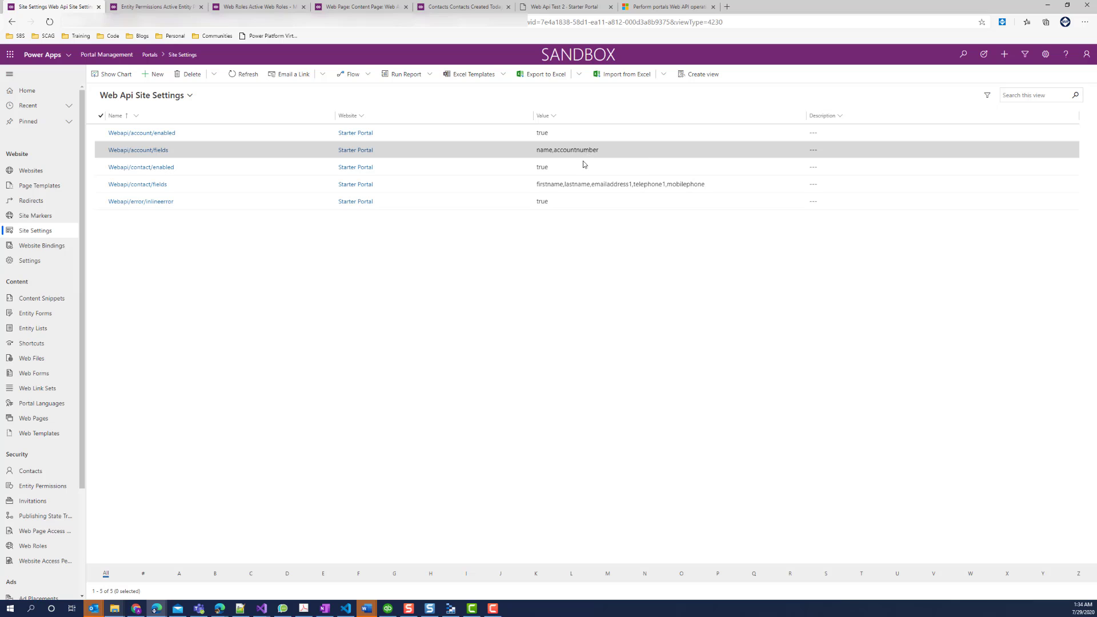
mouse_move(607, 187)
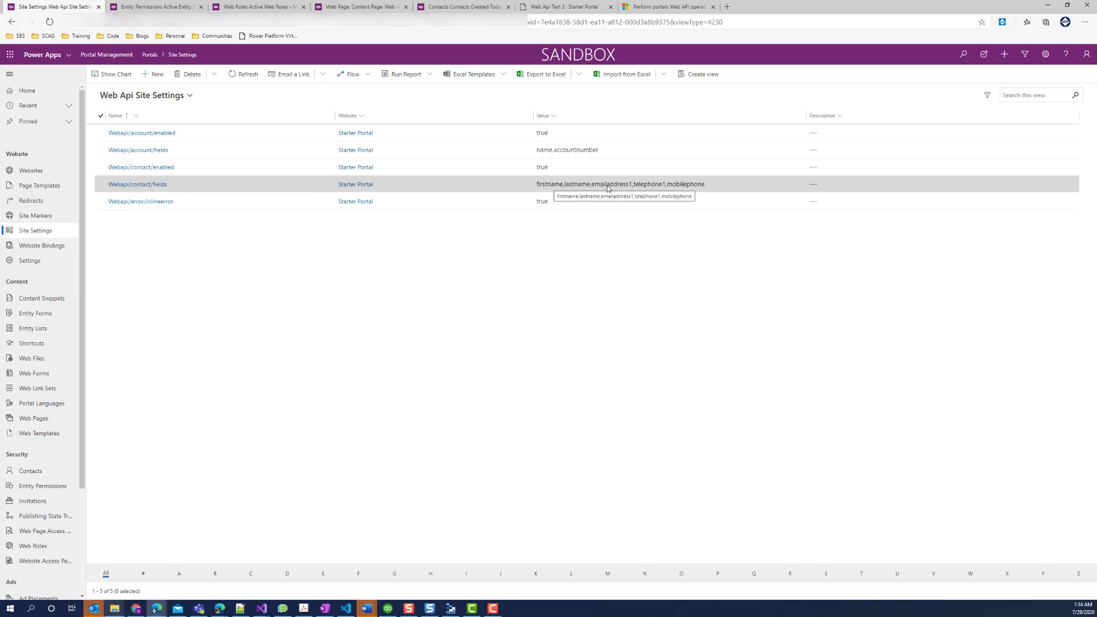
mouse_move(689, 188)
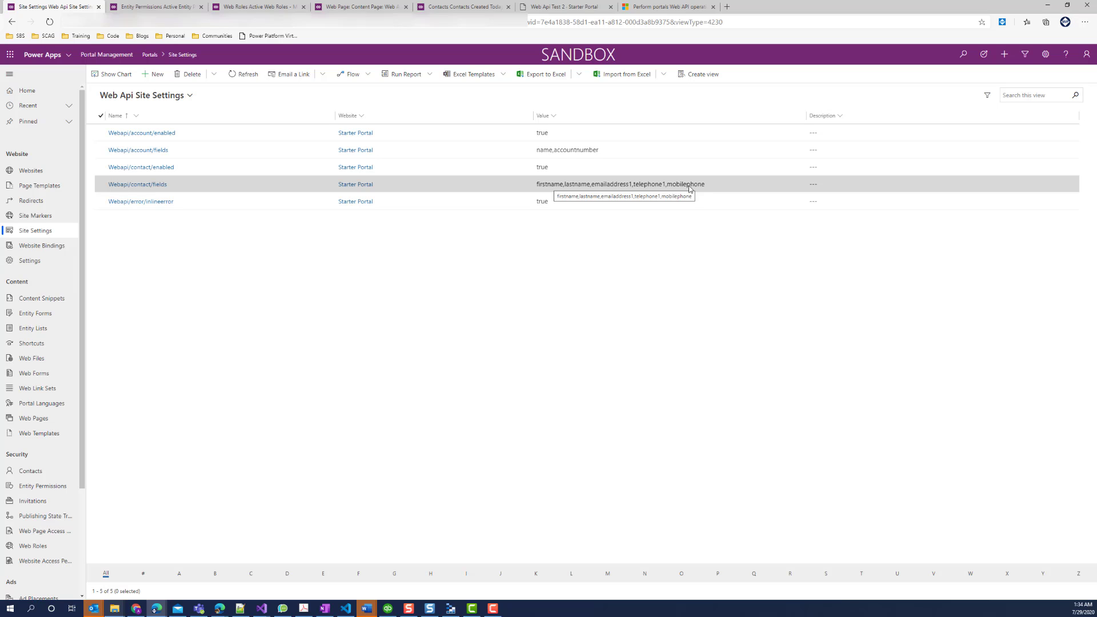
mouse_move(763, 205)
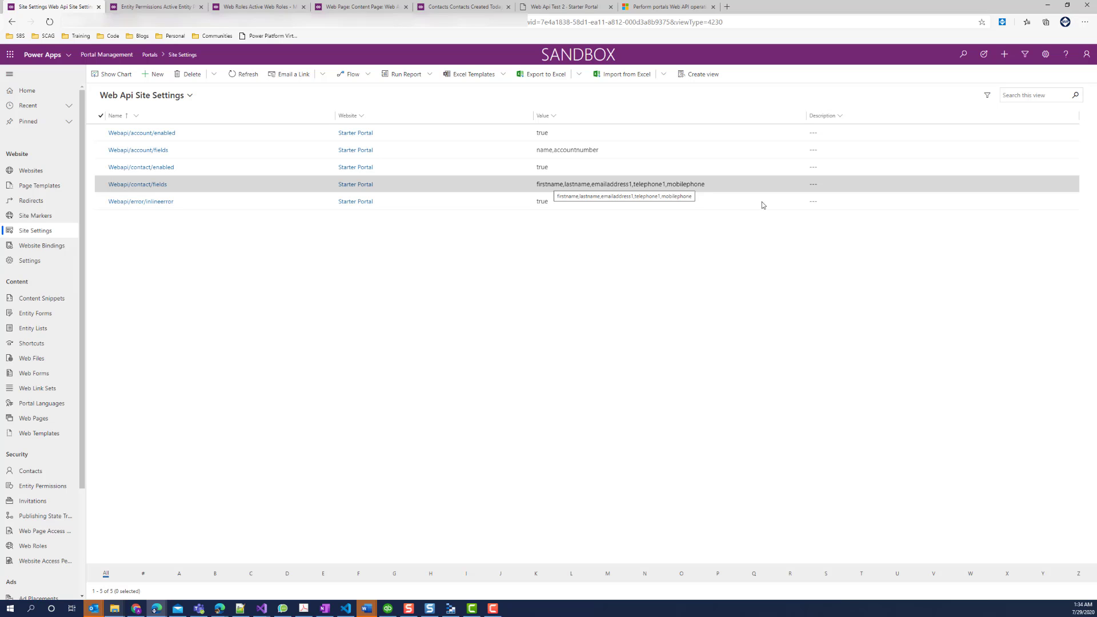
mouse_move(721, 310)
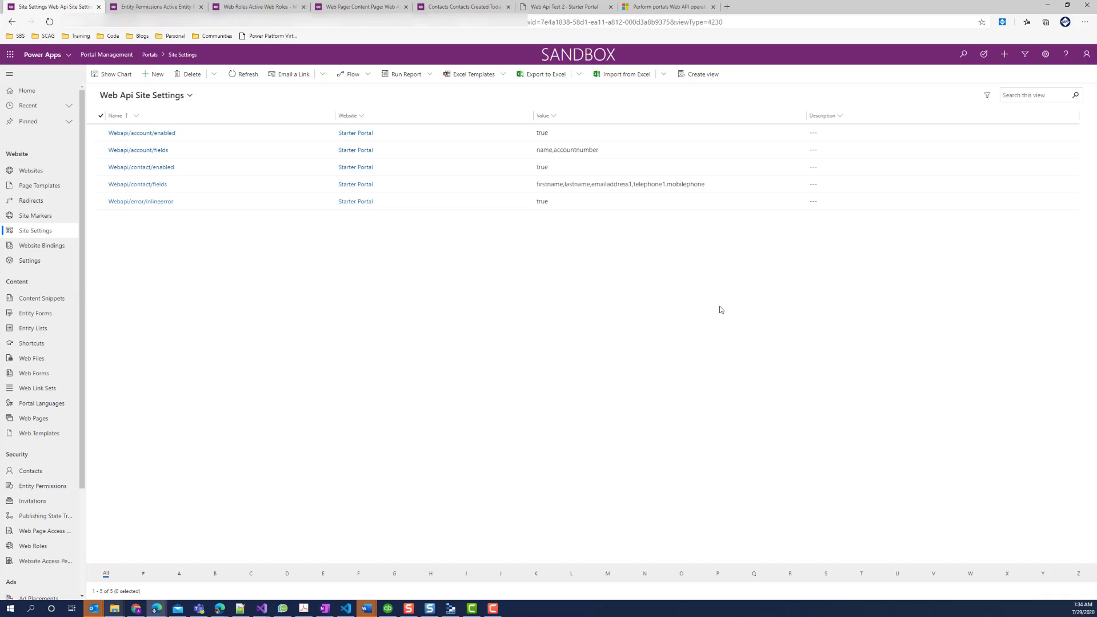
mouse_move(169, 216)
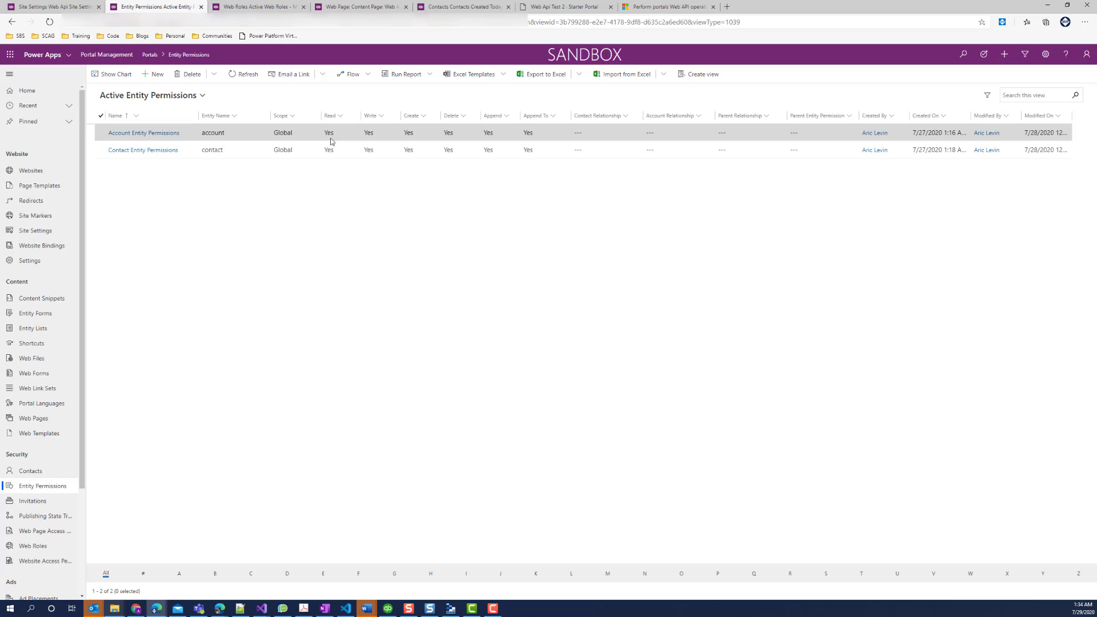
mouse_move(463, 139)
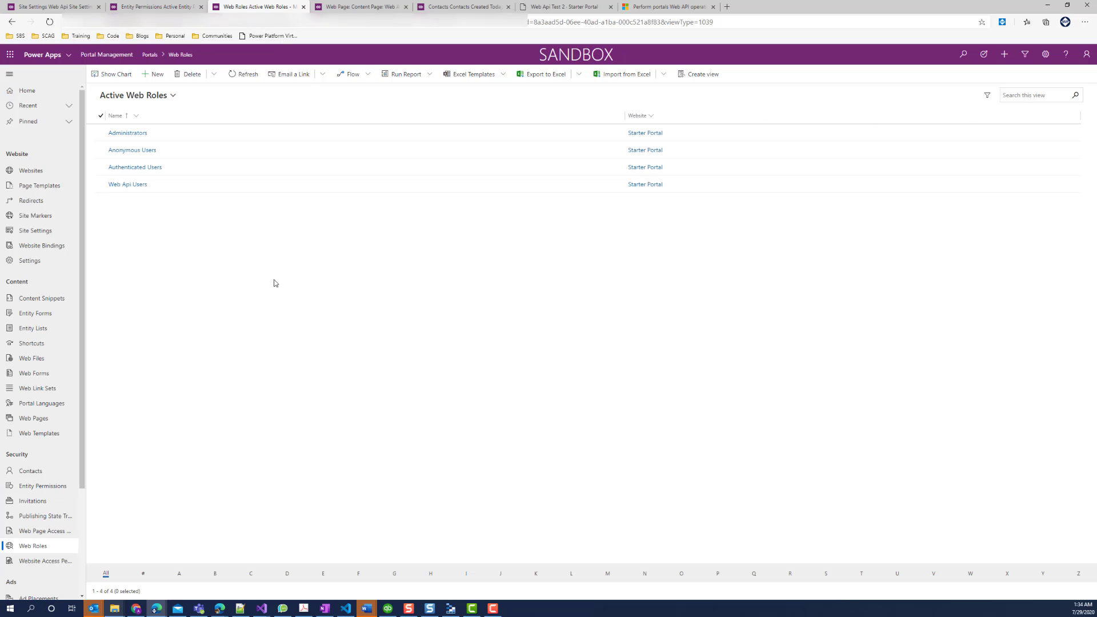
mouse_move(391, 285)
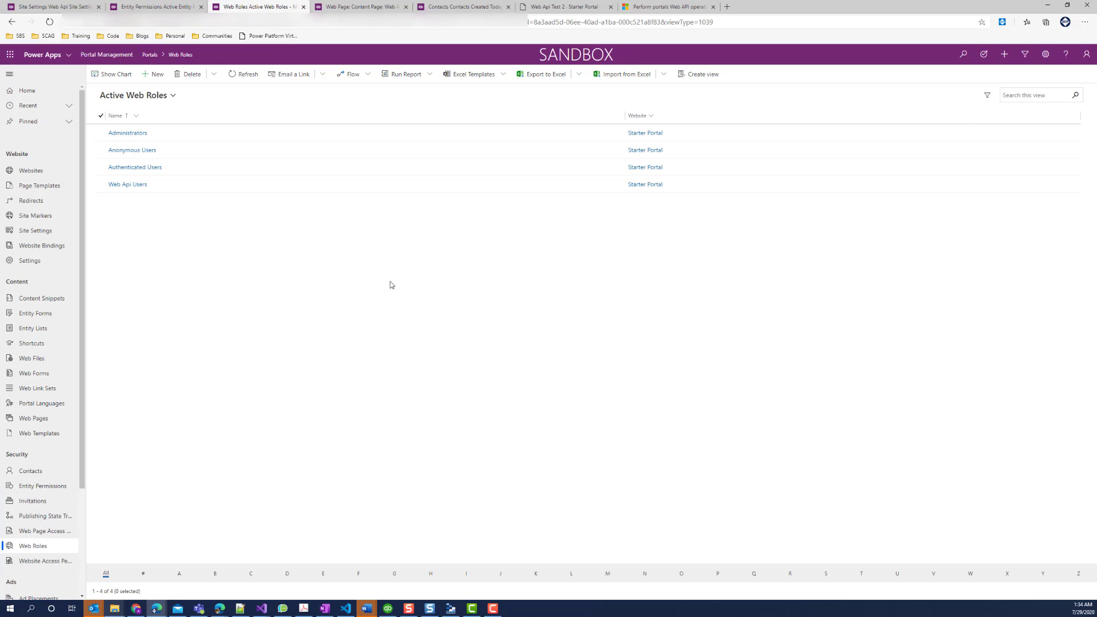
mouse_move(332, 263)
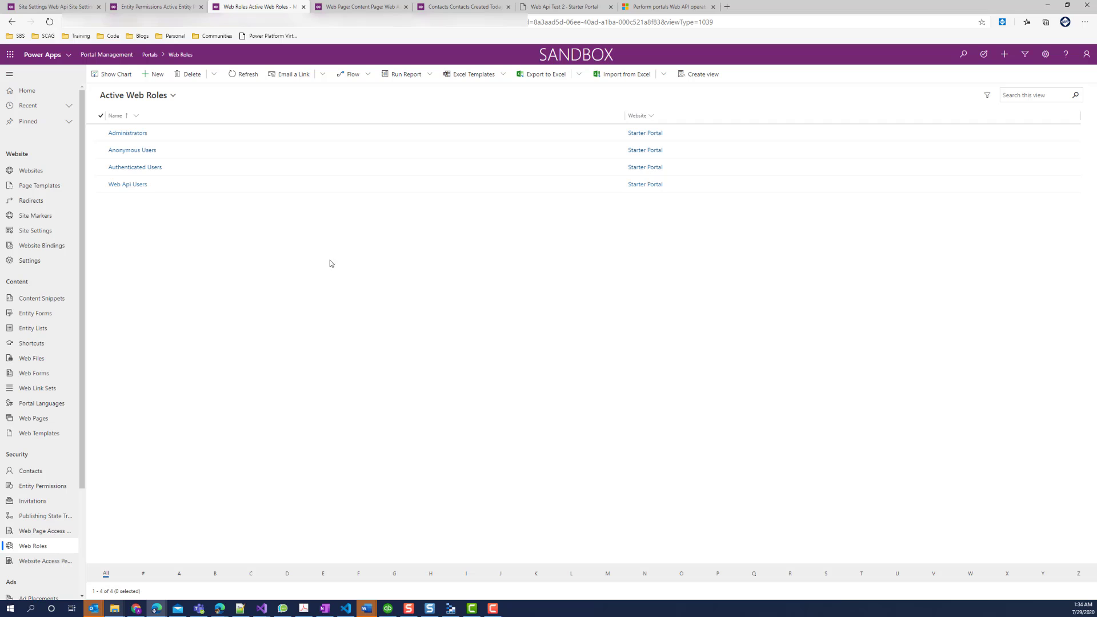
mouse_move(127, 185)
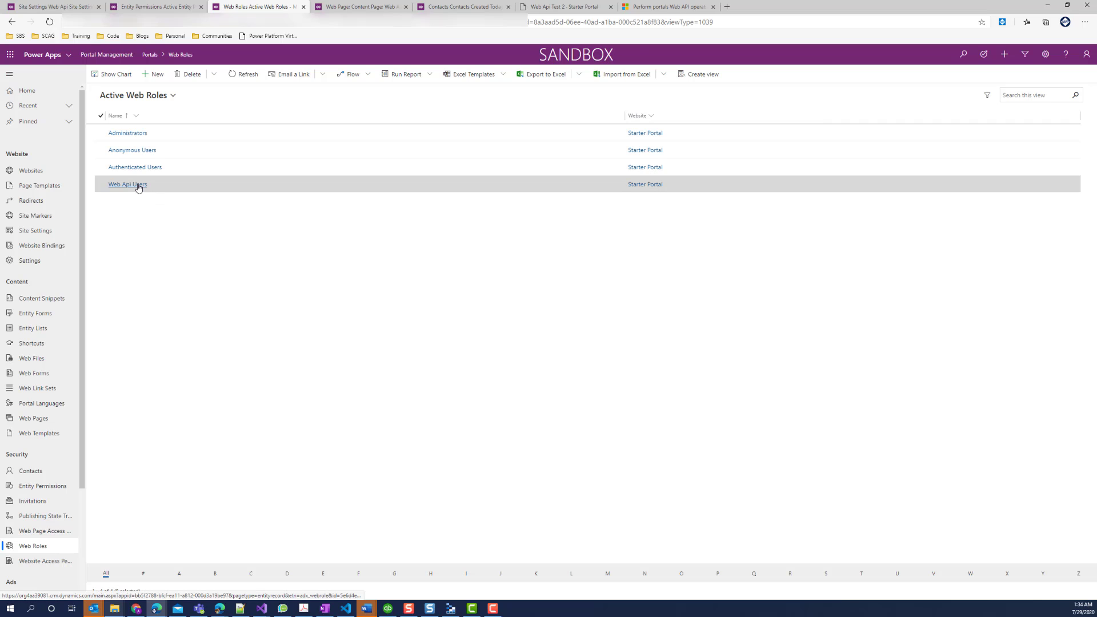
Review the Web Api Users role's entity permissions and its one assigned contact.
left_click(127, 184)
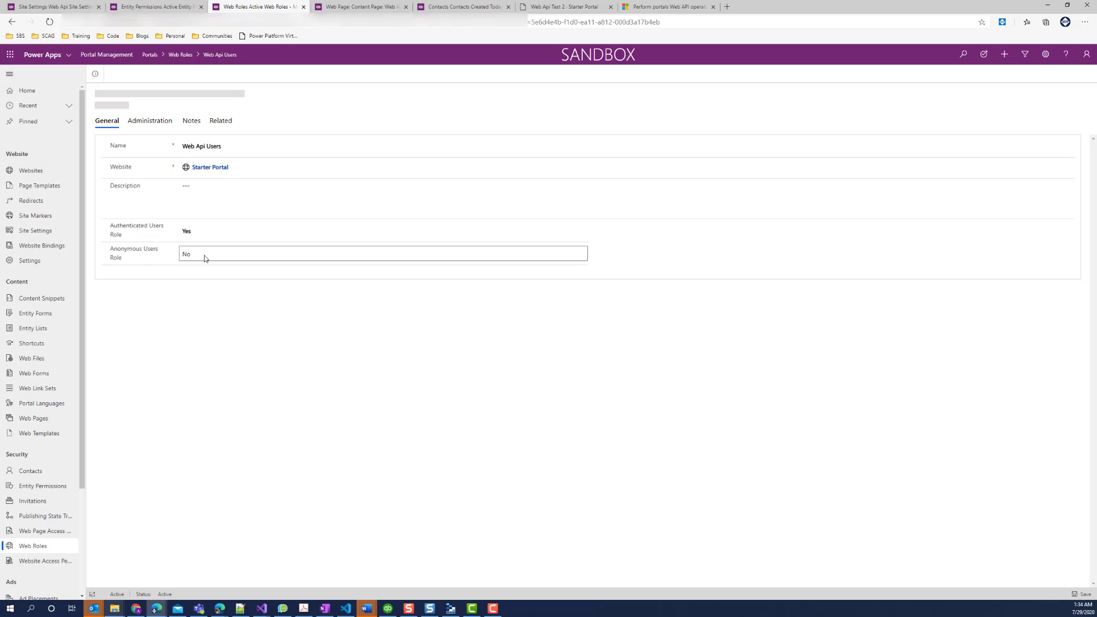
mouse_move(205, 259)
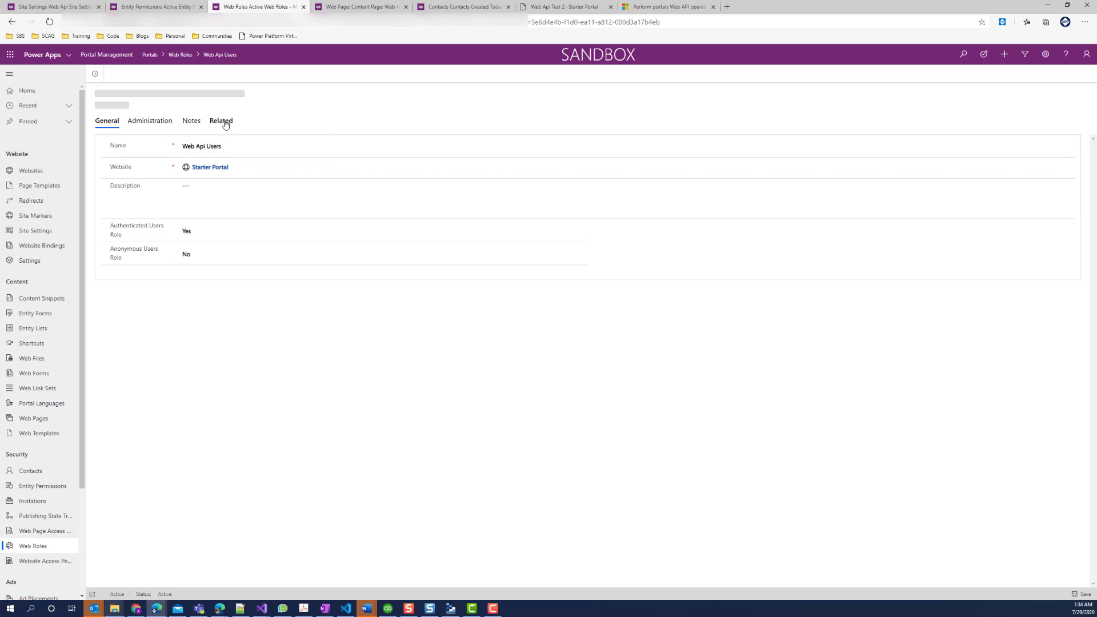
left_click(237, 121)
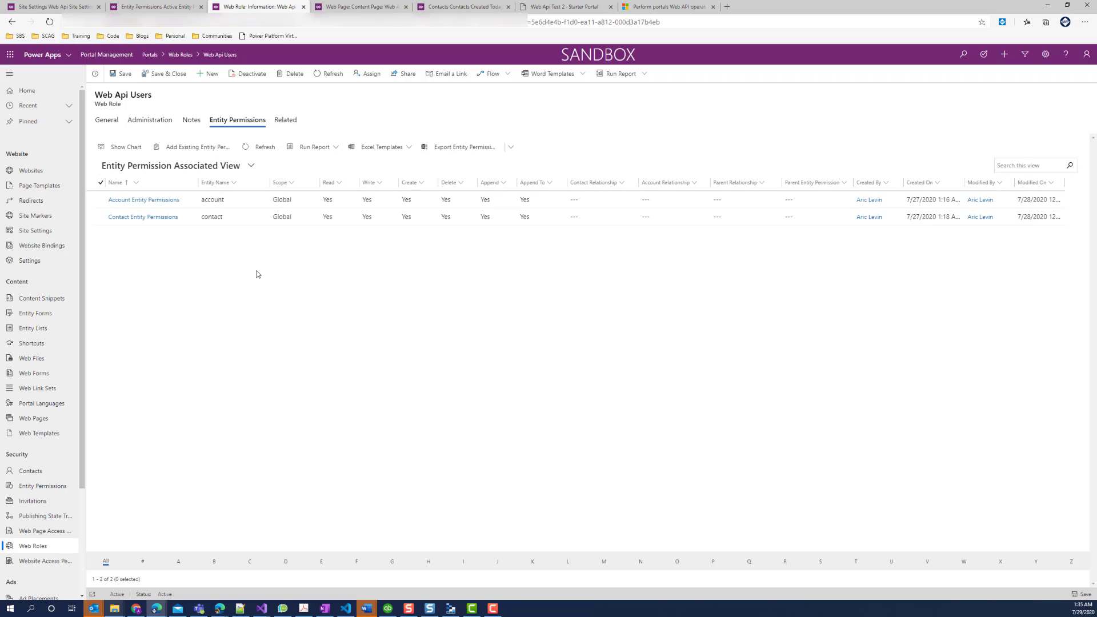
left_click(286, 120)
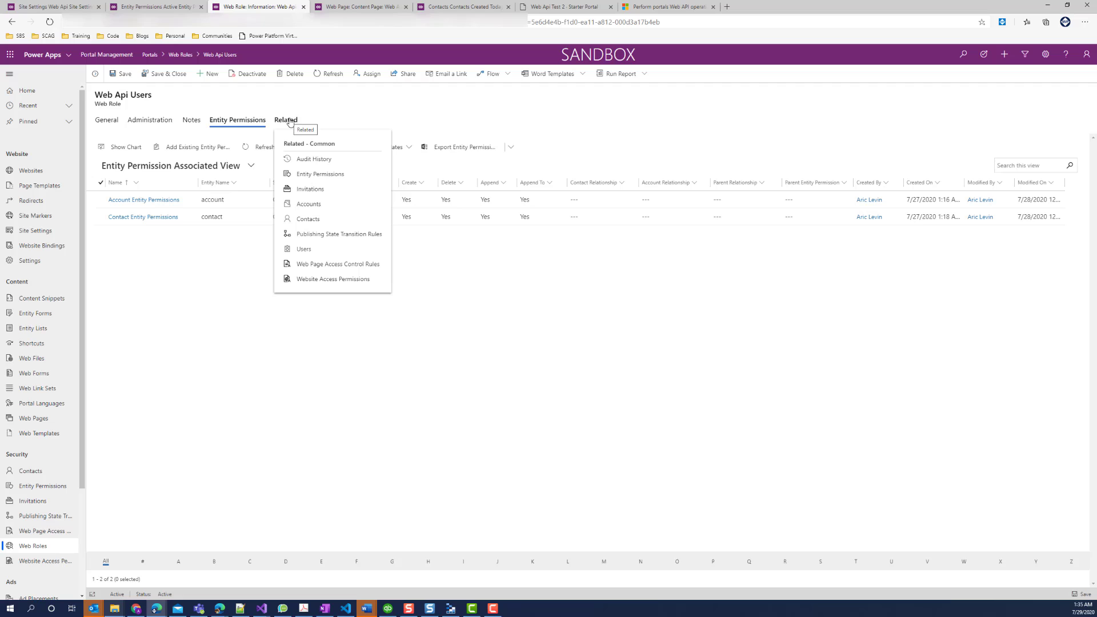
left_click(308, 218)
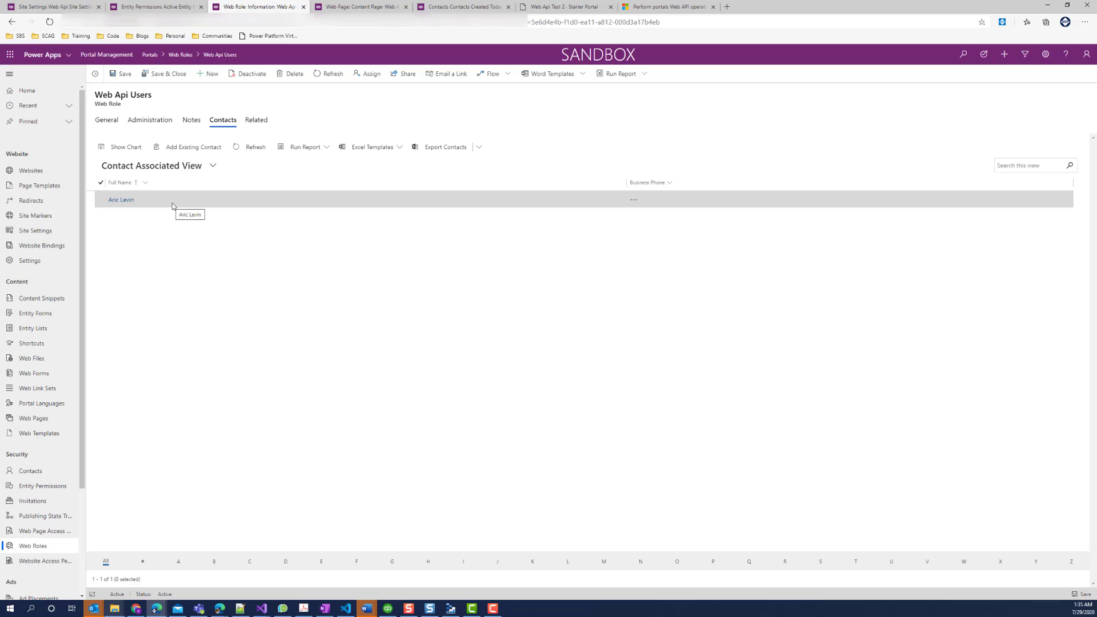
mouse_move(362, 24)
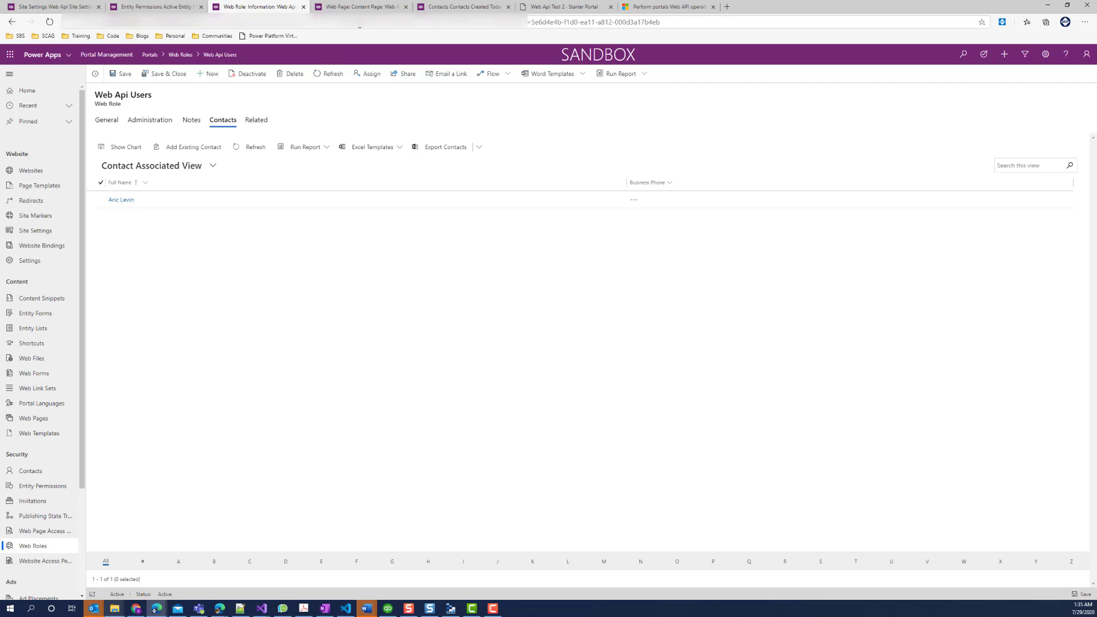
Reopen the Web Api web page record from the list of web pages.
left_click(360, 7)
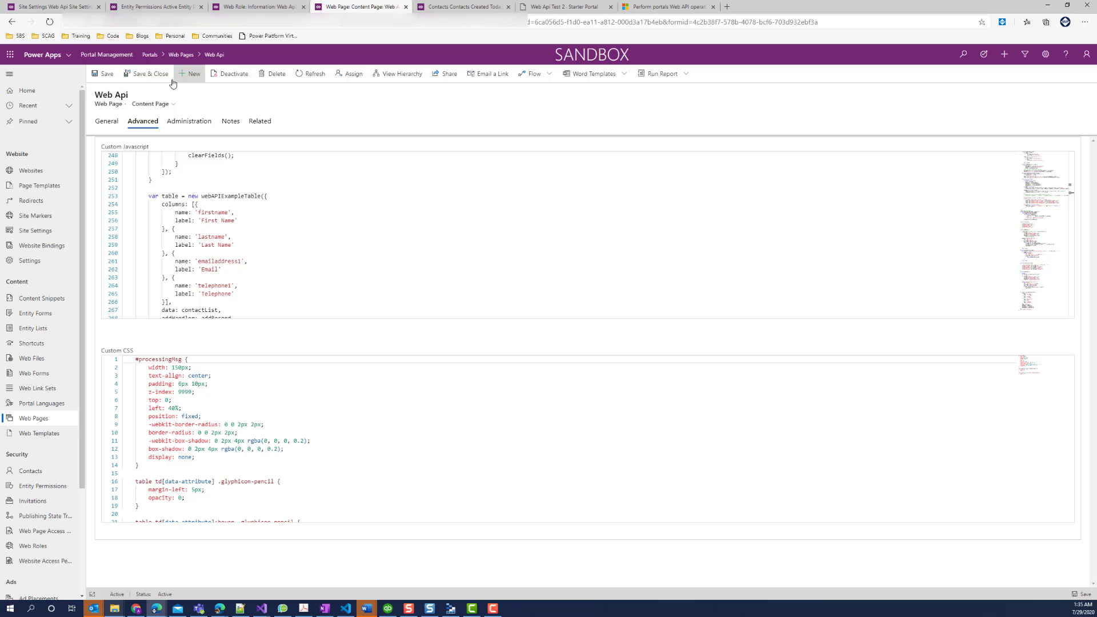
left_click(181, 54)
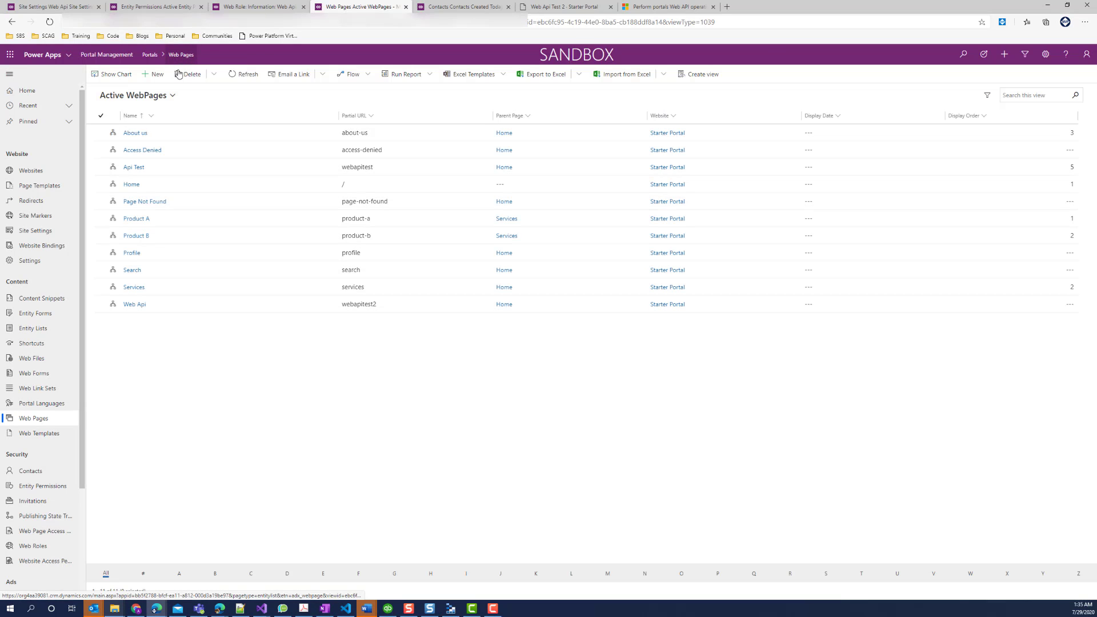
left_click(134, 304)
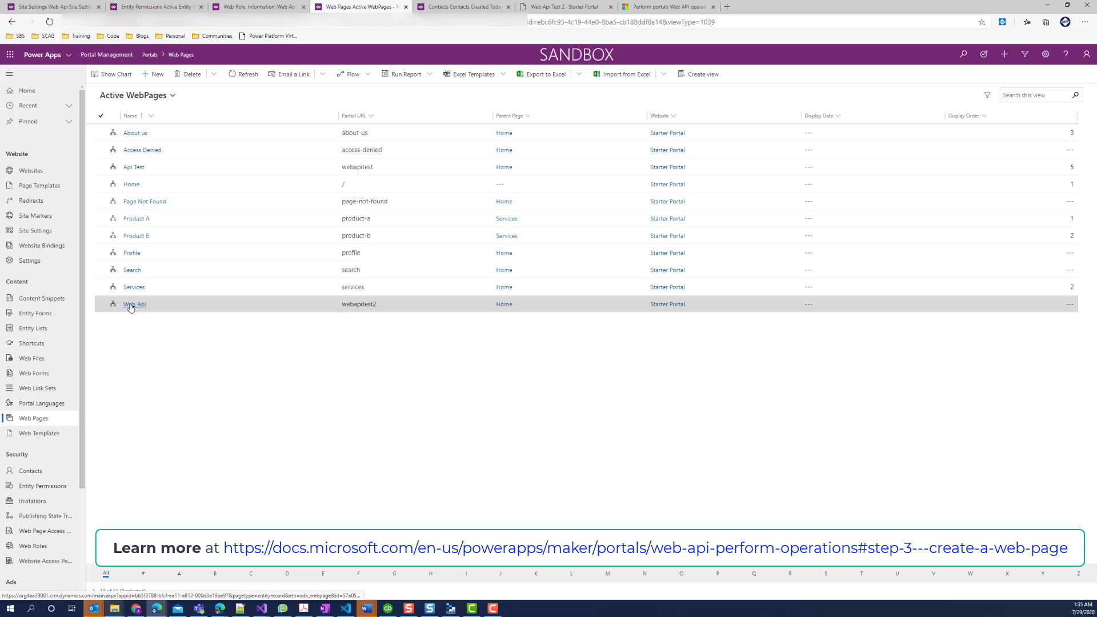
left_click(135, 305)
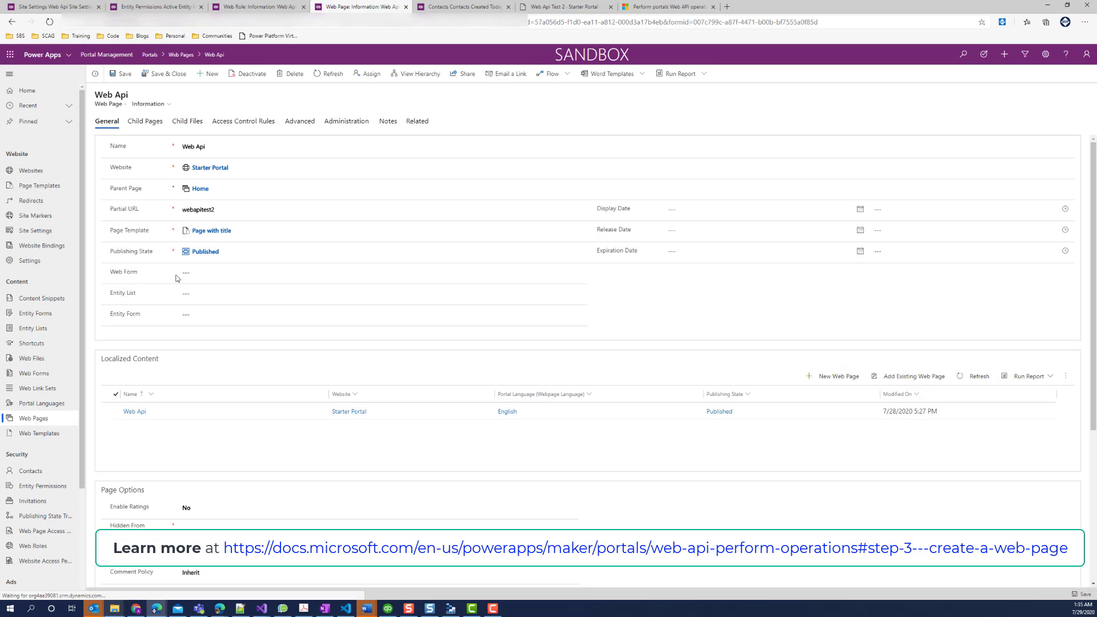
left_click(208, 167)
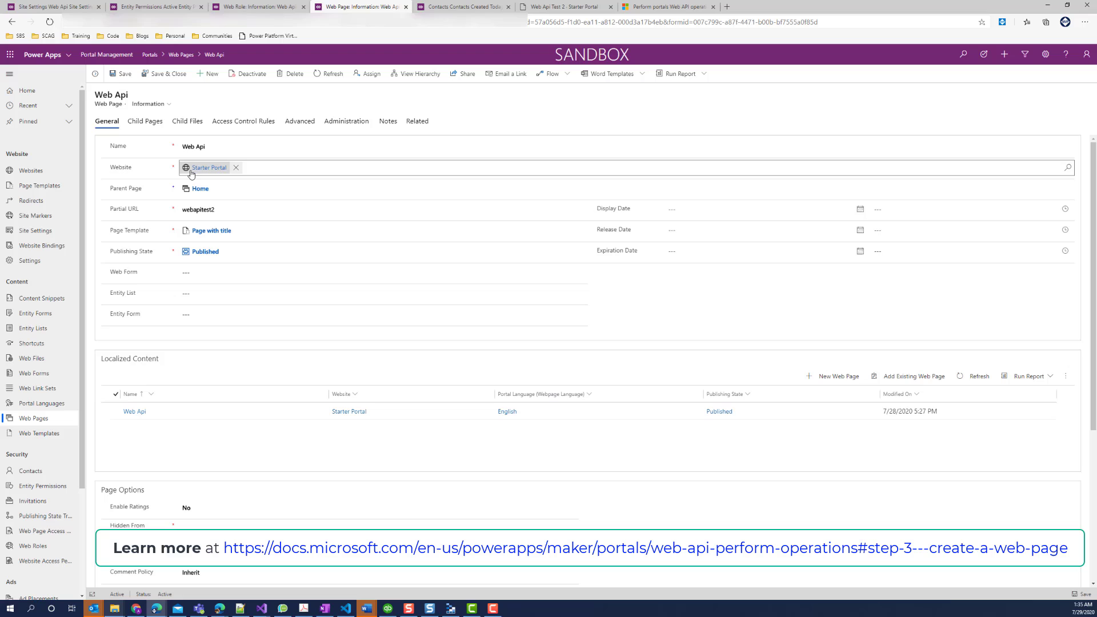
left_click(199, 189)
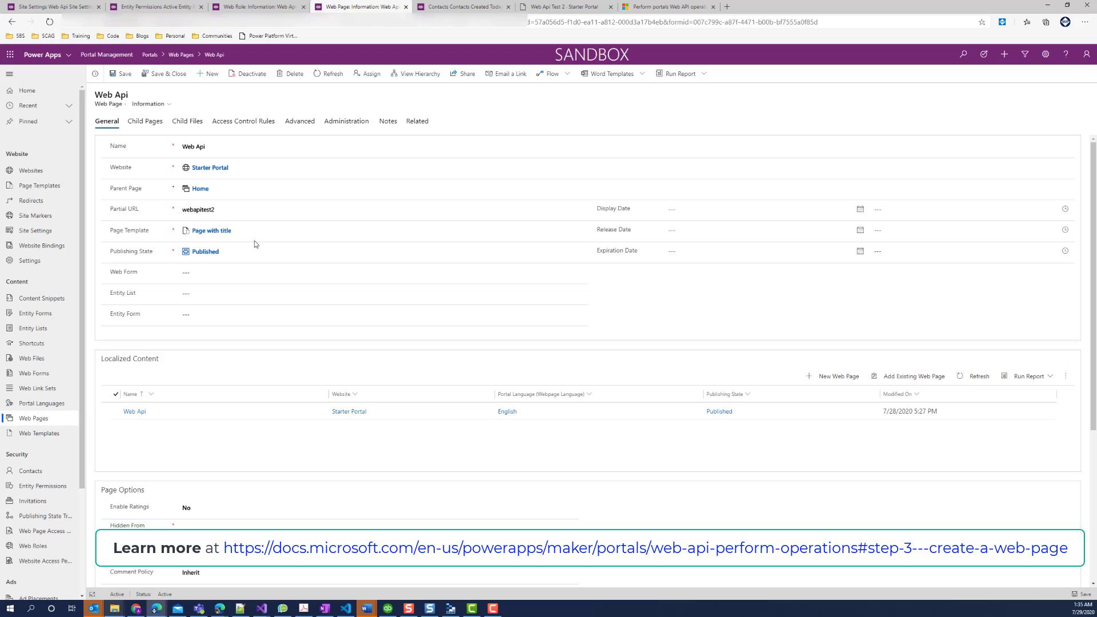
mouse_move(157, 363)
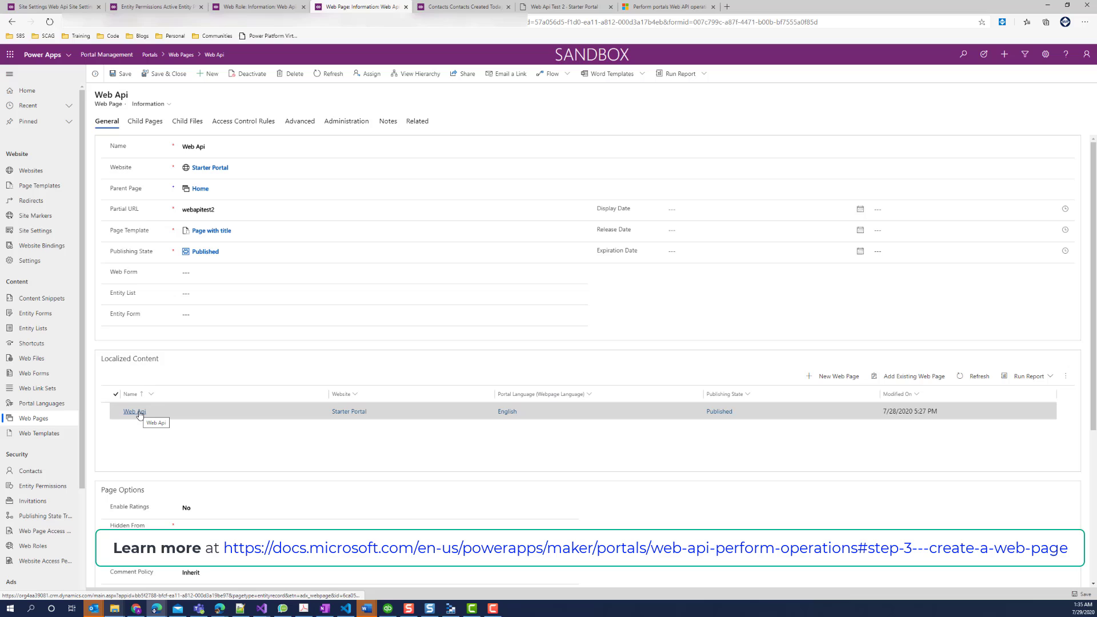
mouse_move(134, 411)
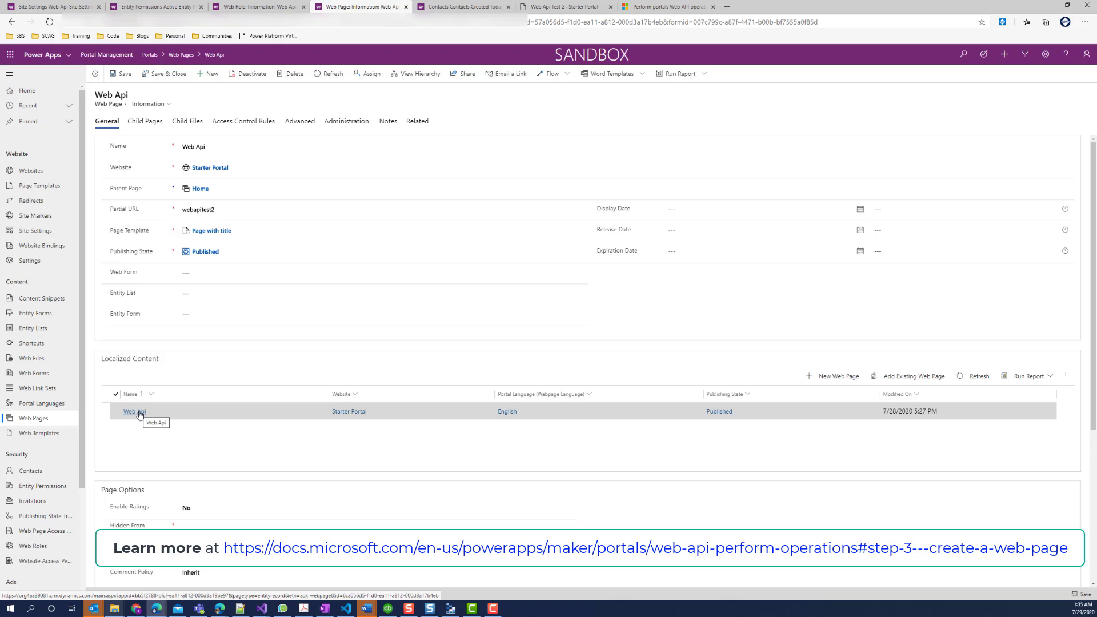
Open the English localized content 'Web Api Test 2' with its HTML copy.
left_click(134, 411)
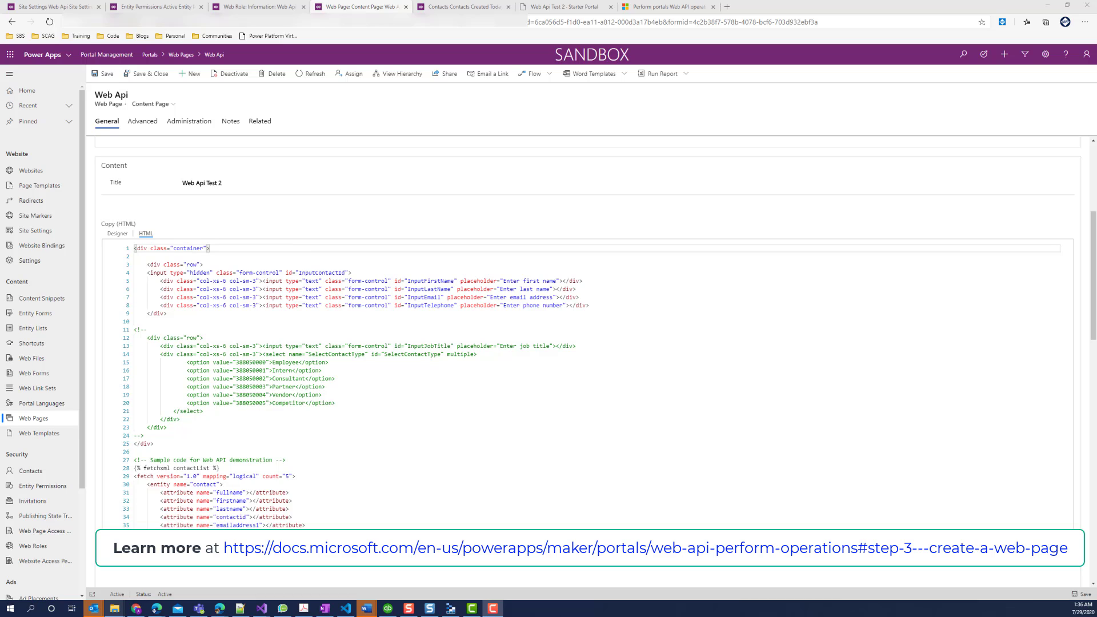
left_click(586, 418)
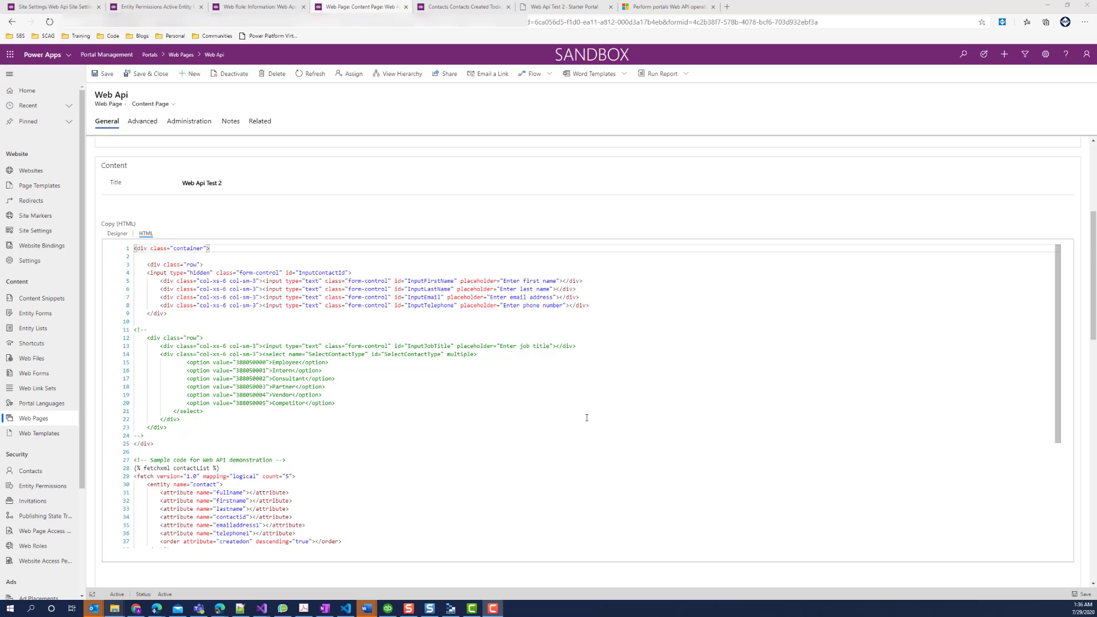
mouse_move(340, 482)
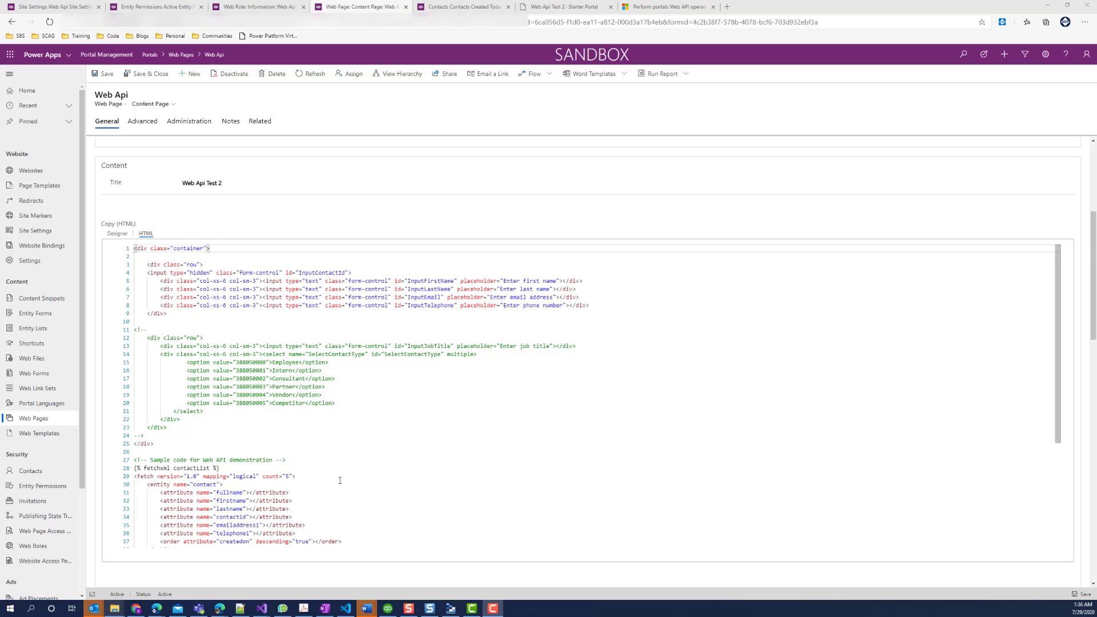
mouse_move(417, 451)
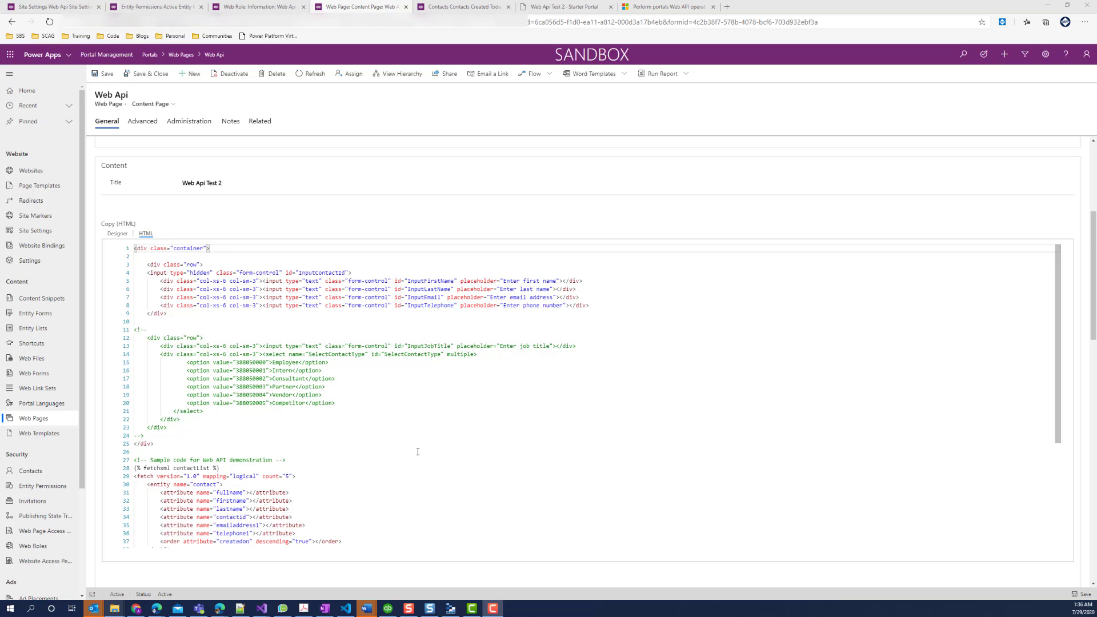
scroll("up", 3)
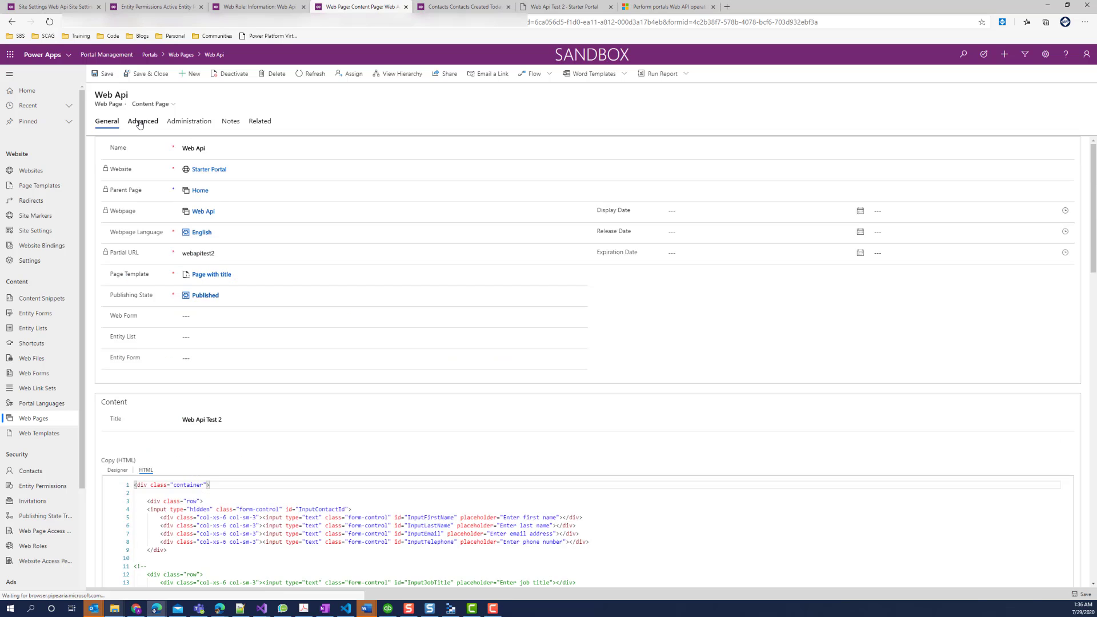
Review the Advanced custom JavaScript for contact create, update, delete and table rendering.
left_click(143, 120)
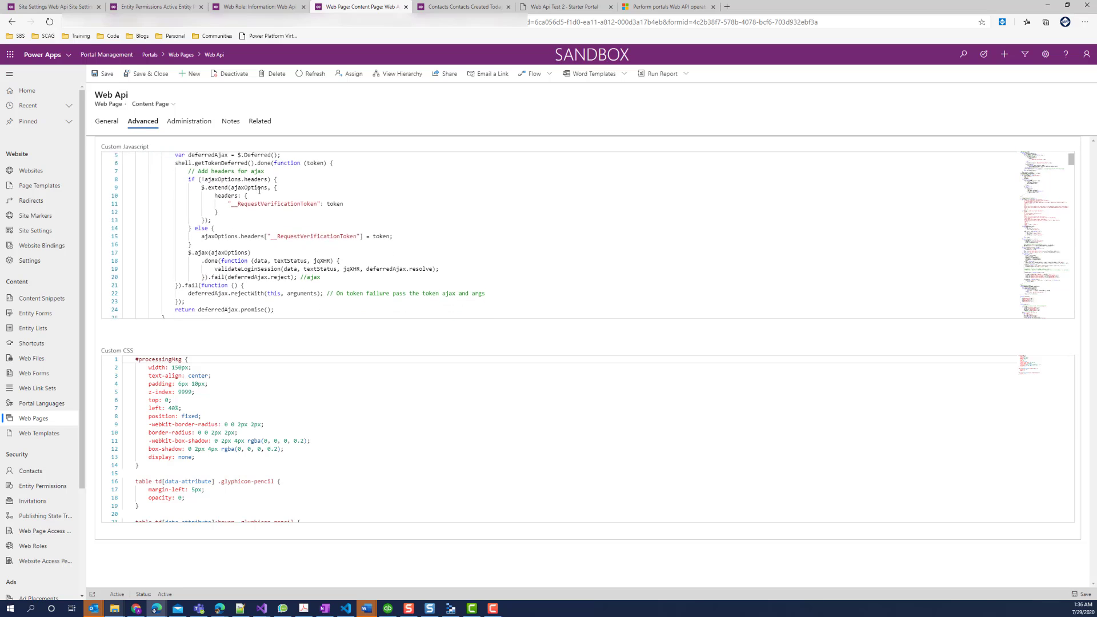
scroll("down", 3)
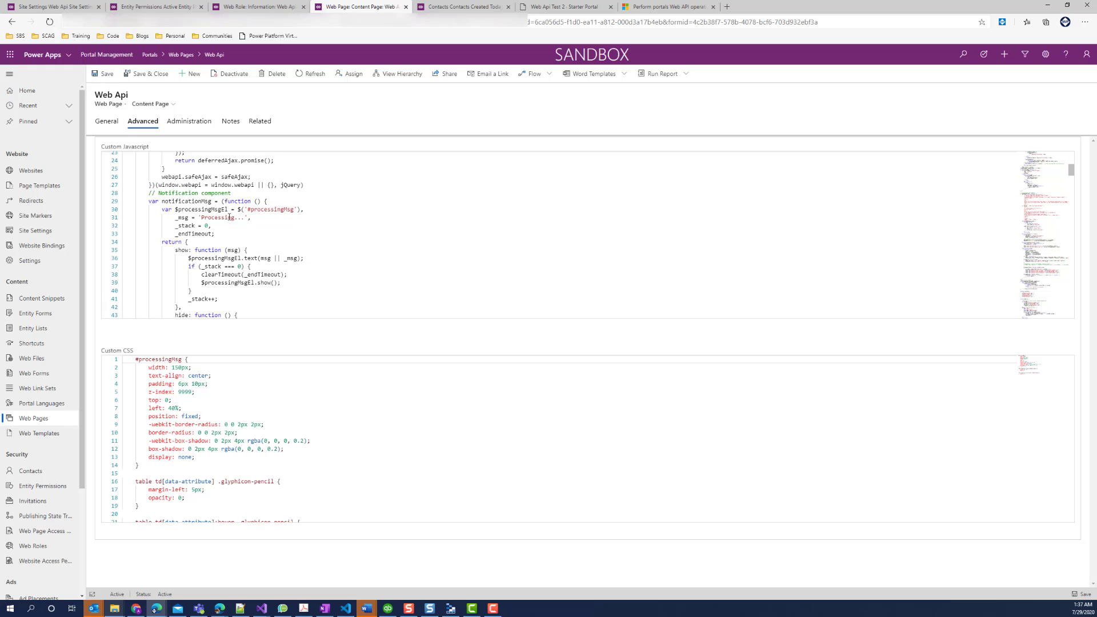
scroll("down", 3)
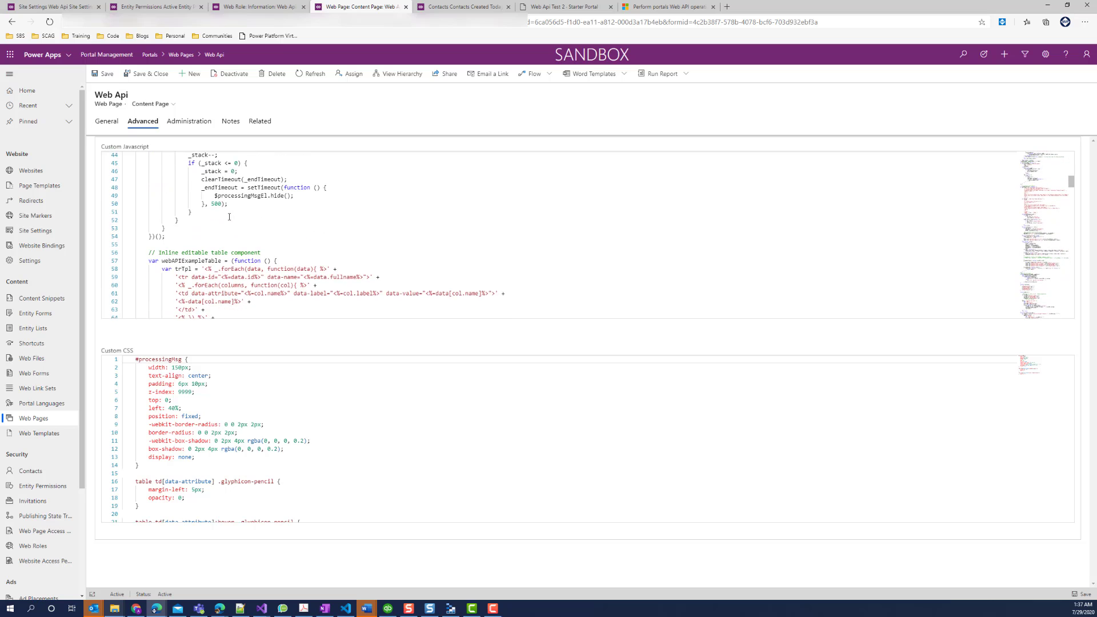
scroll("down", 3)
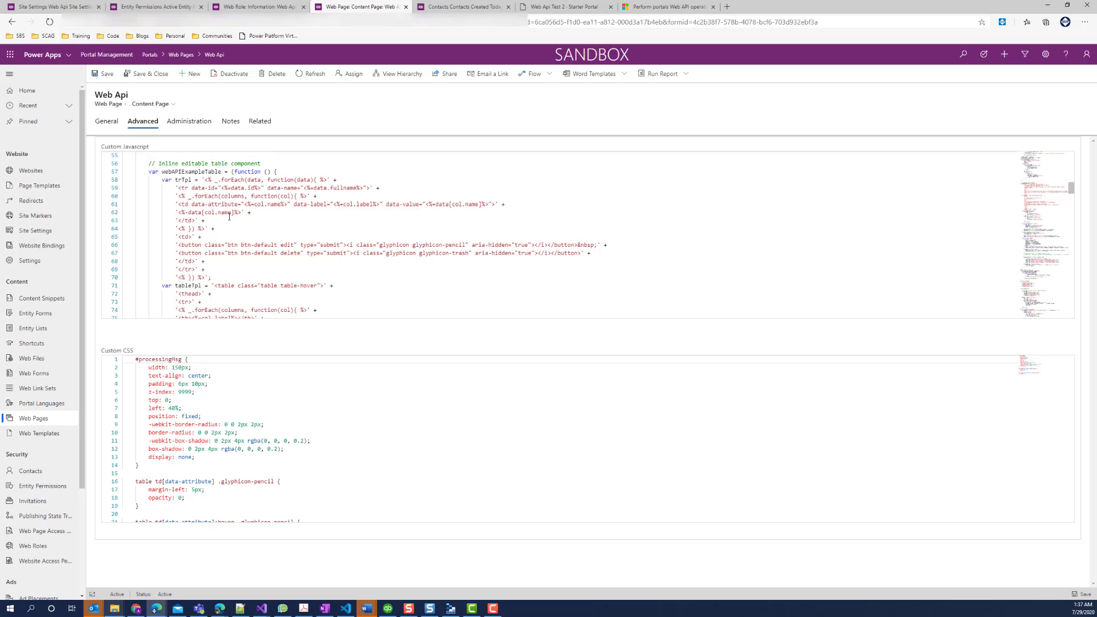
mouse_move(295, 254)
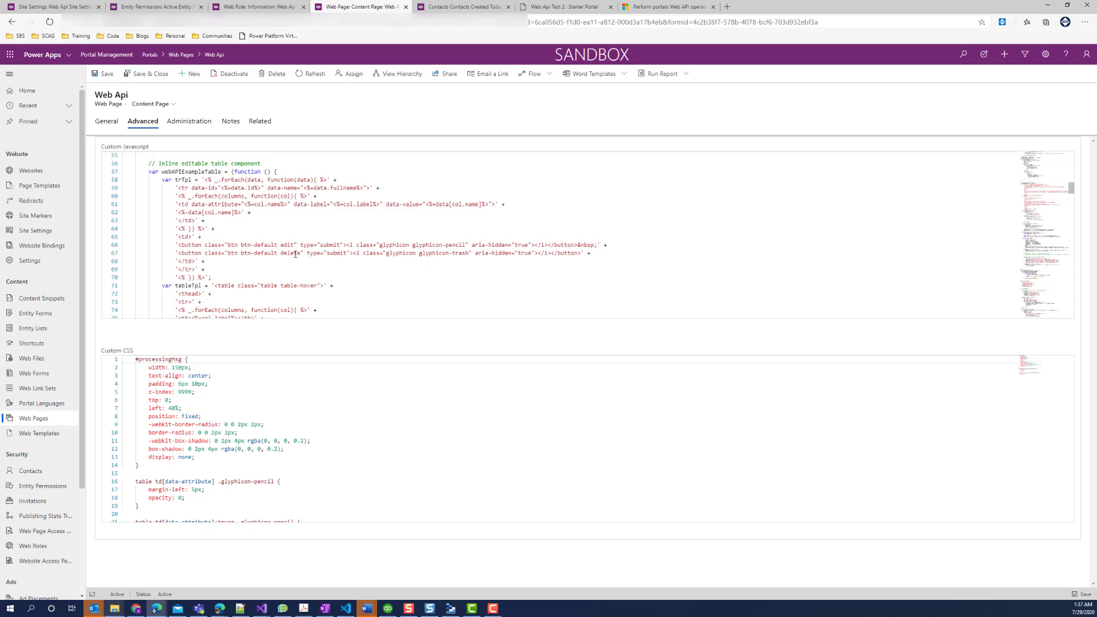
scroll("down", 3)
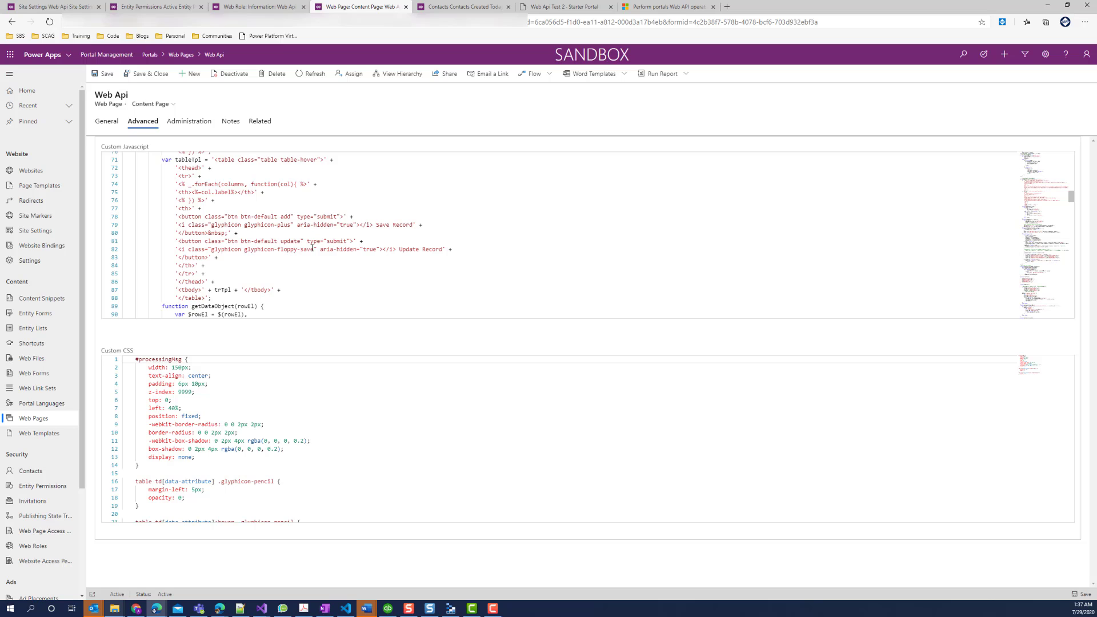
scroll("down", 3)
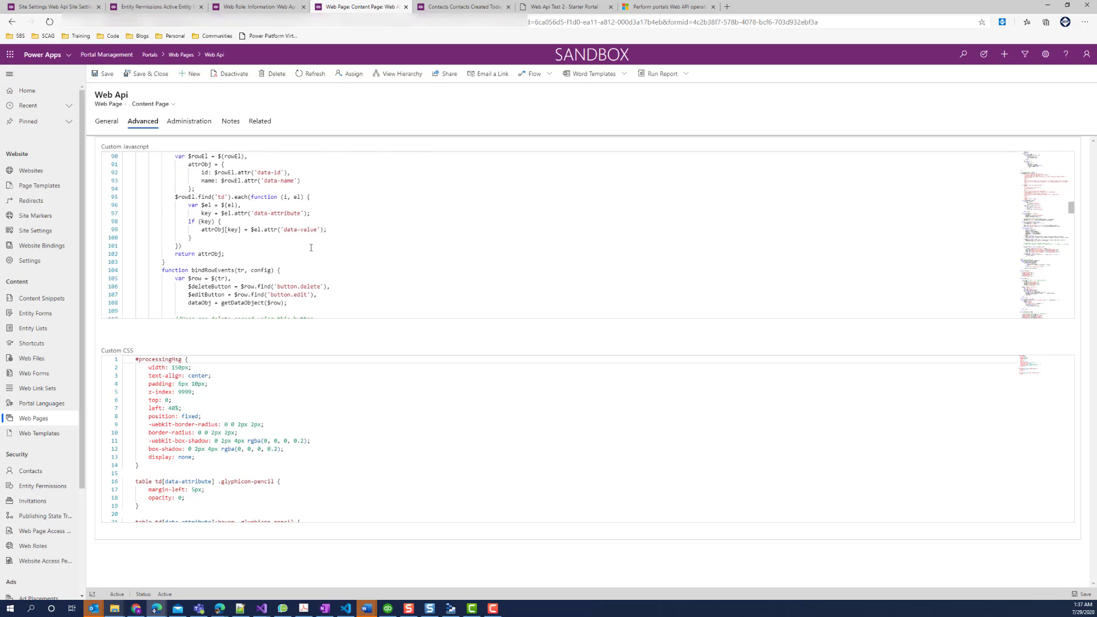
scroll("down", 3)
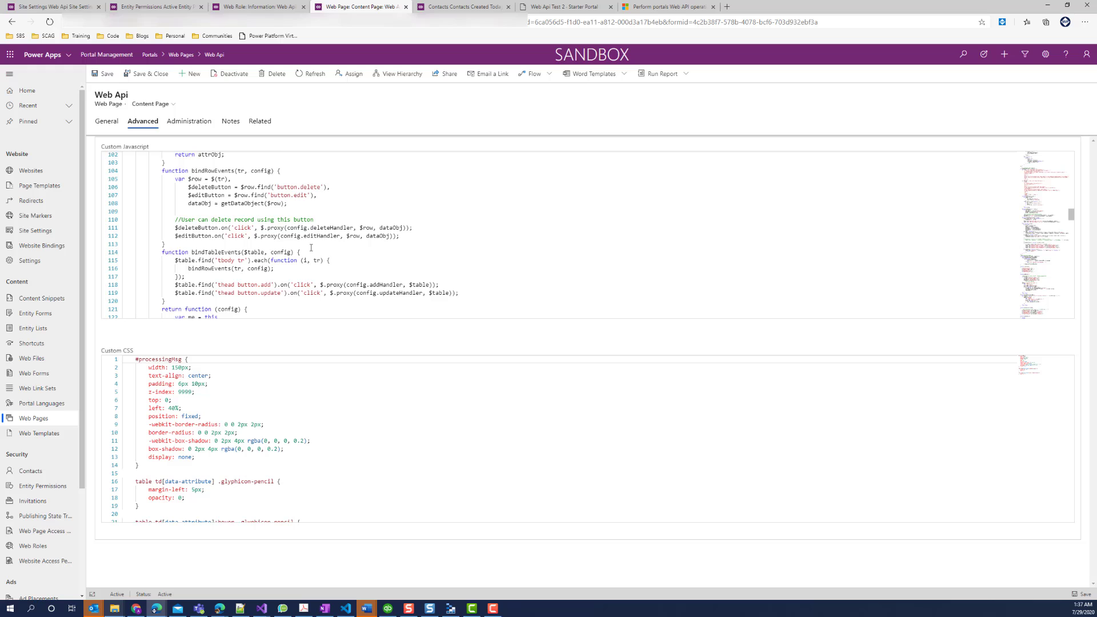
scroll("down", 3)
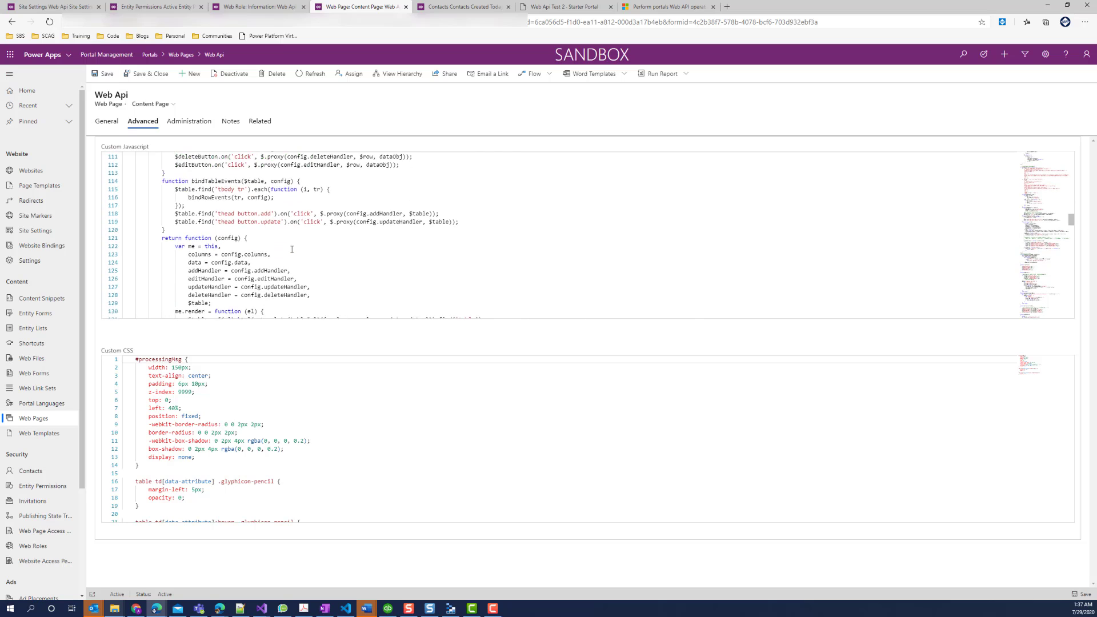
scroll("down", 3)
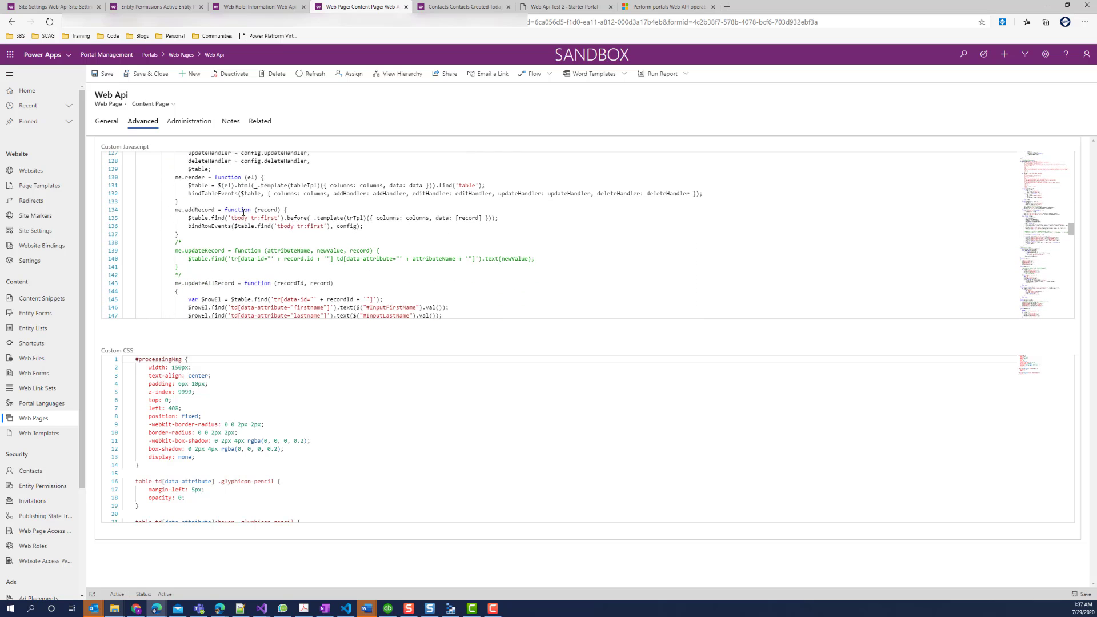
scroll("down", 3)
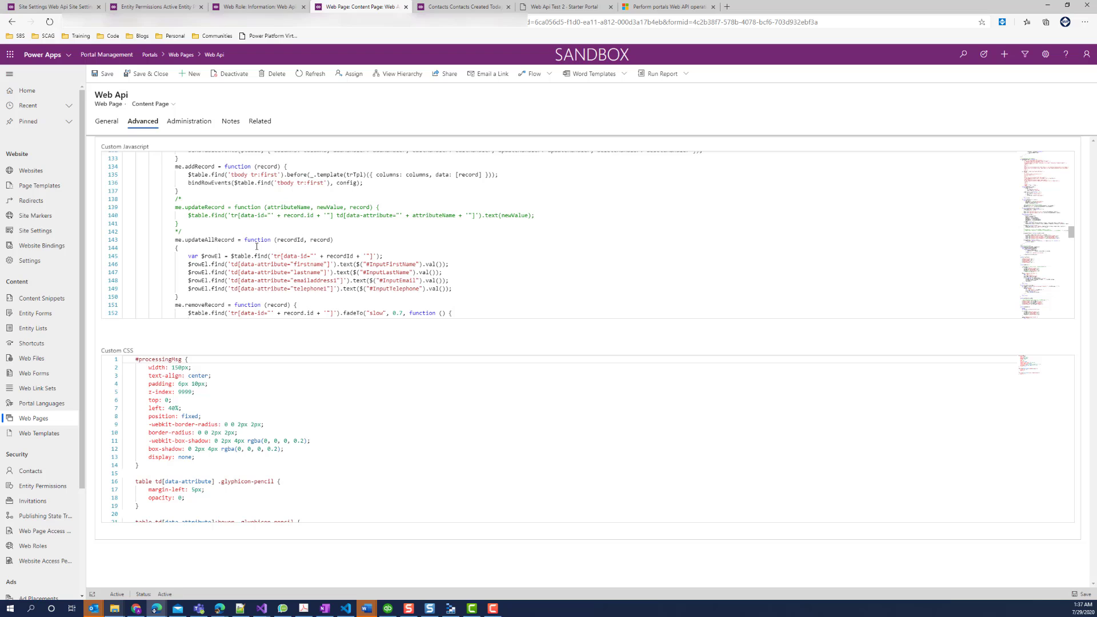
scroll("down", 3)
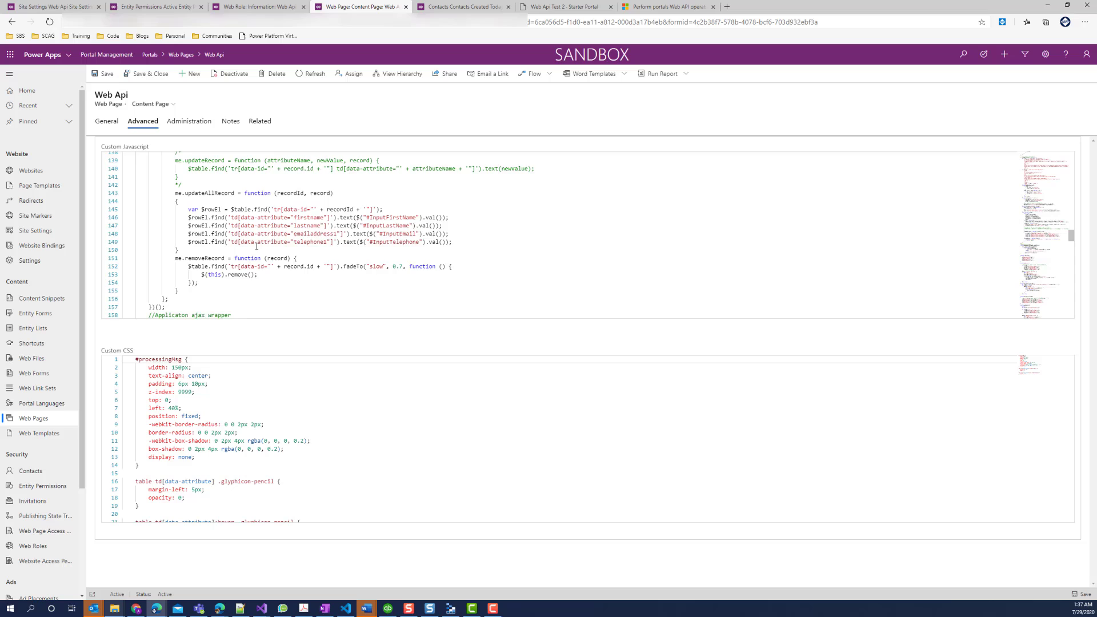
scroll("down", 3)
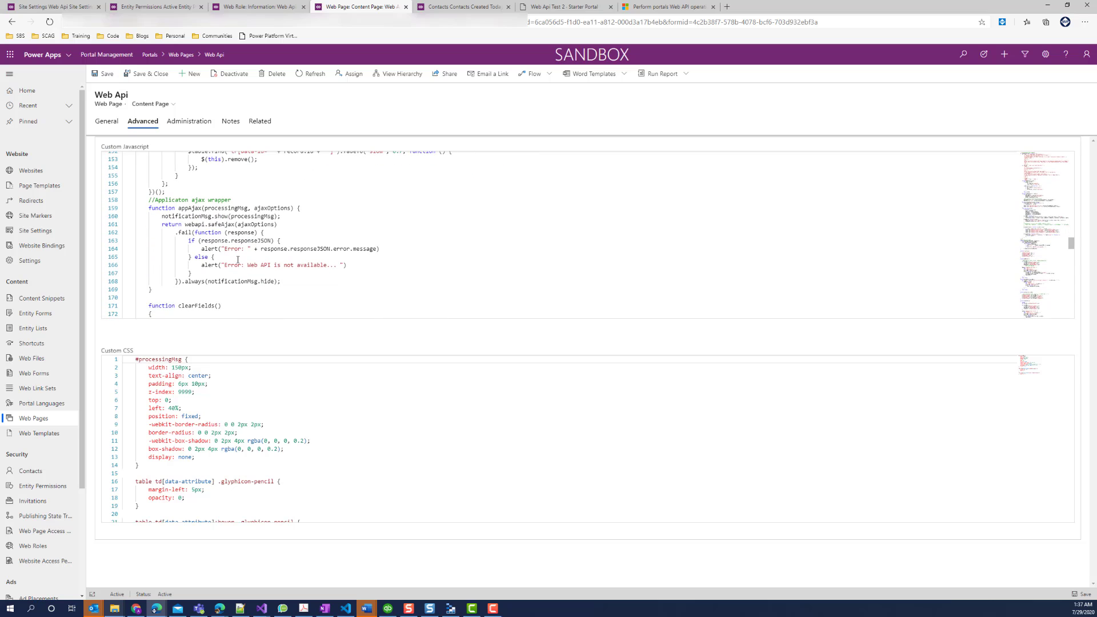
scroll("down", 3)
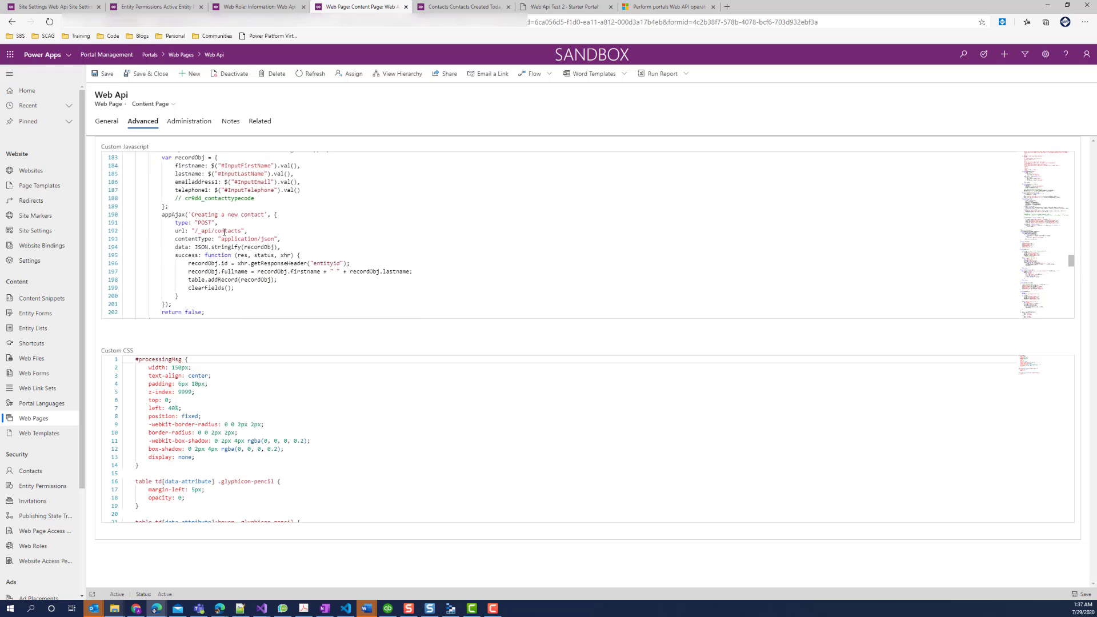
scroll("down", 3)
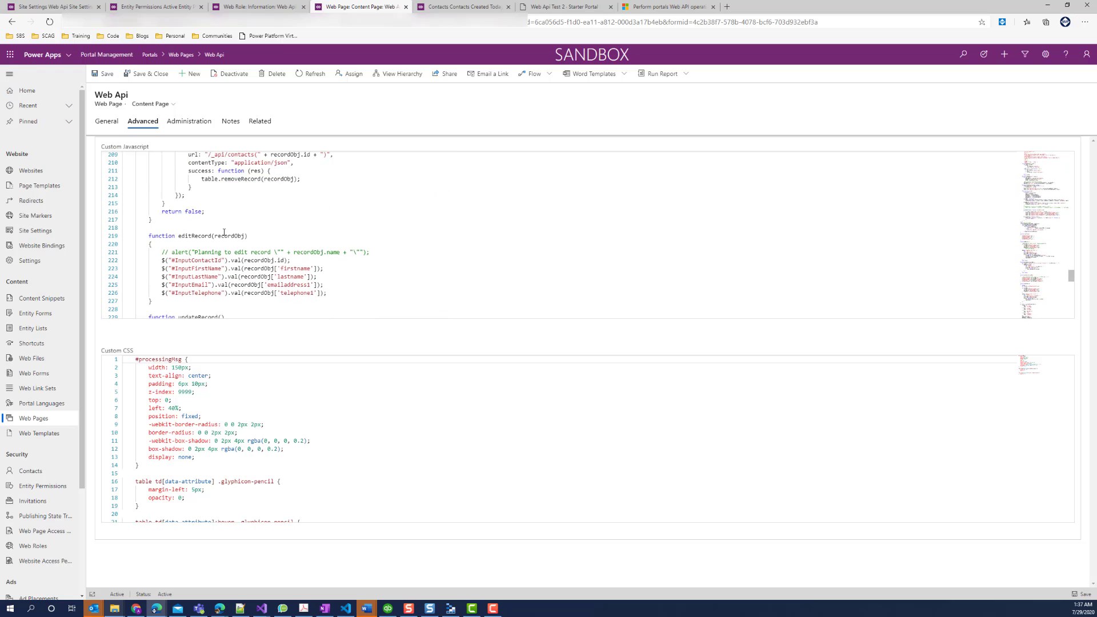
scroll("down", 3)
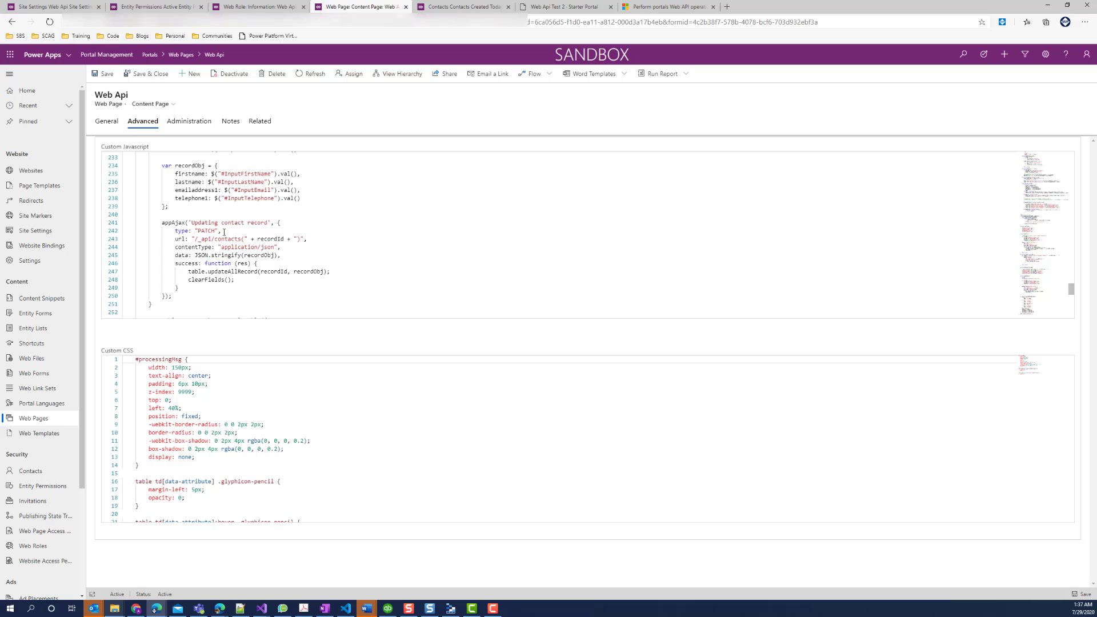
scroll("down", 3)
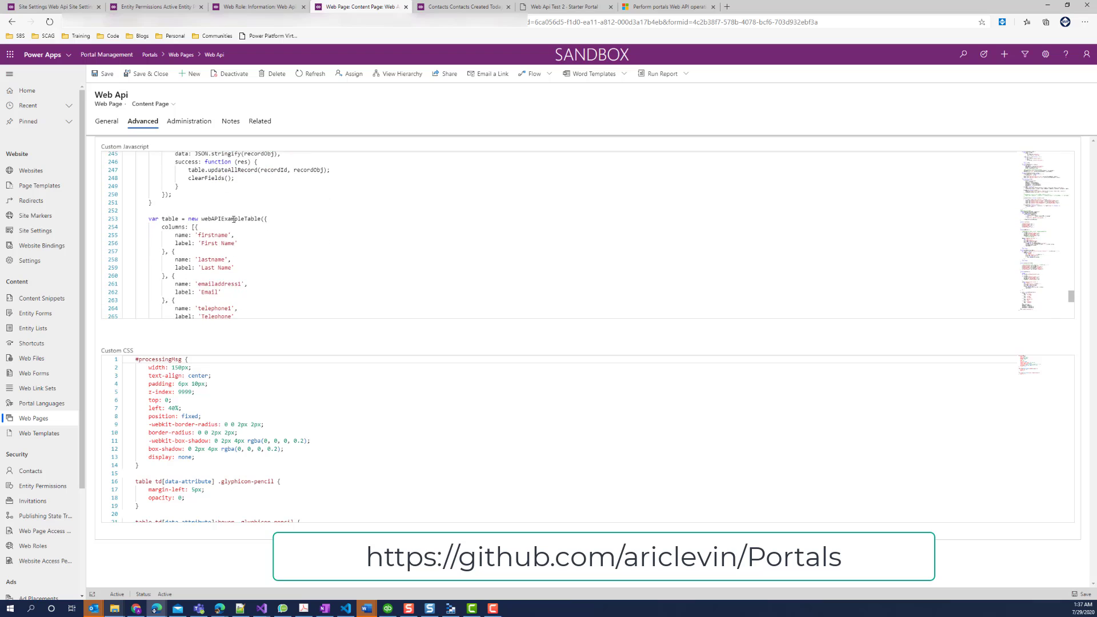
scroll("down", 3)
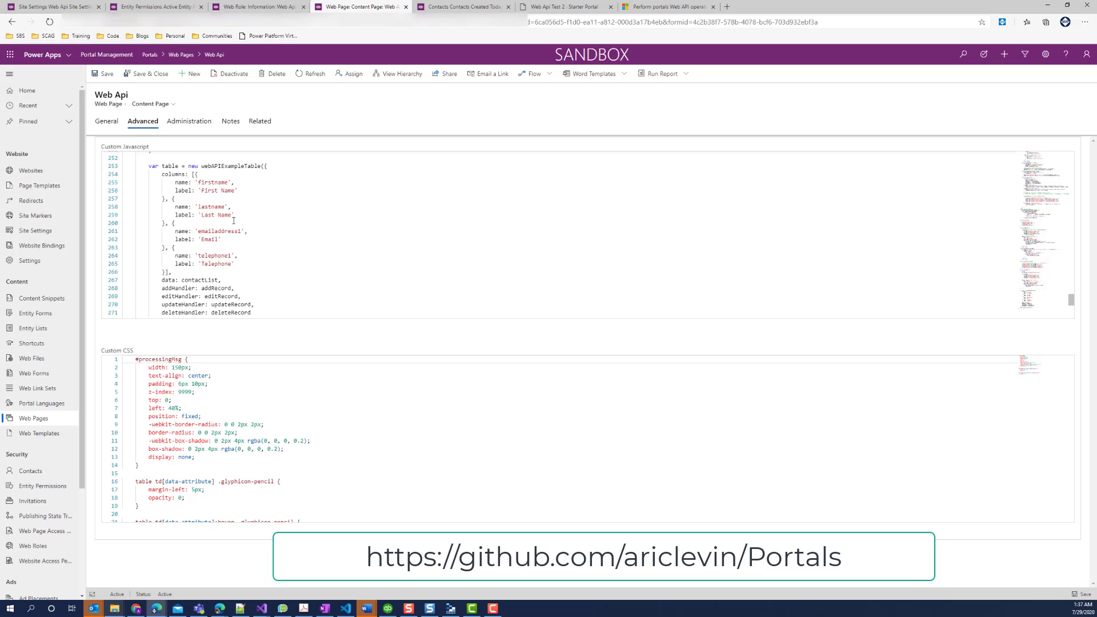
scroll("down", 3)
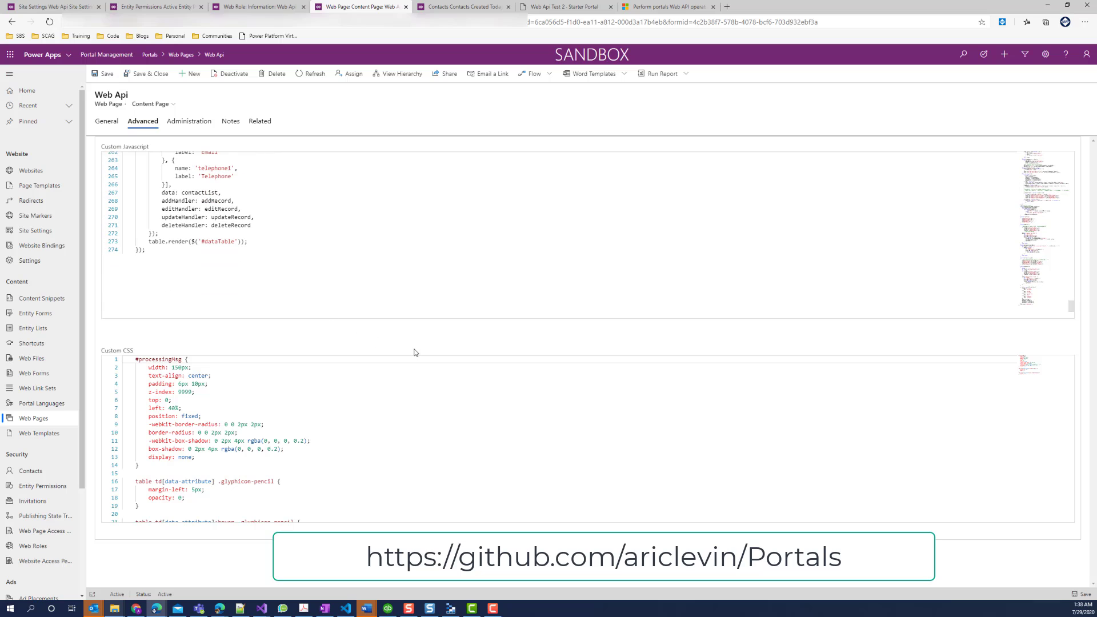
mouse_move(415, 354)
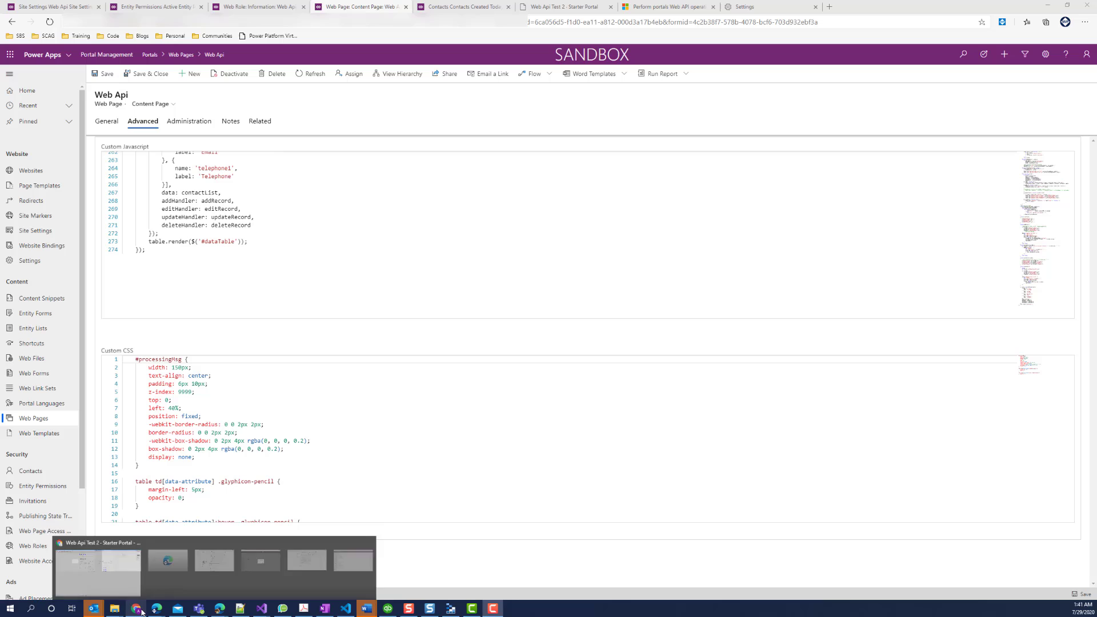
left_click(97, 560)
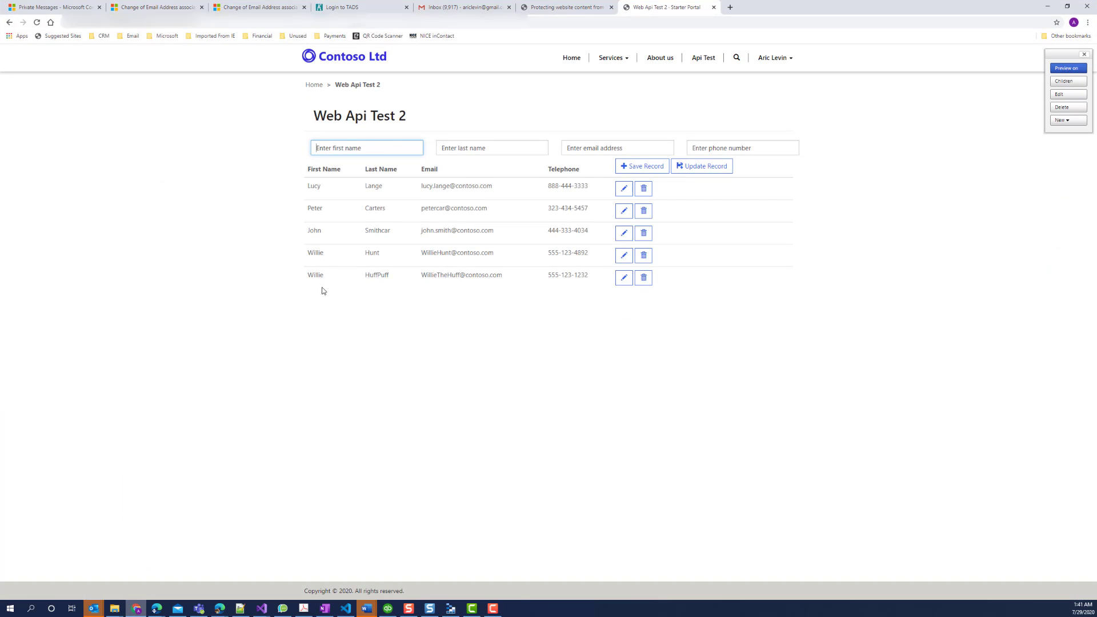
mouse_move(450, 608)
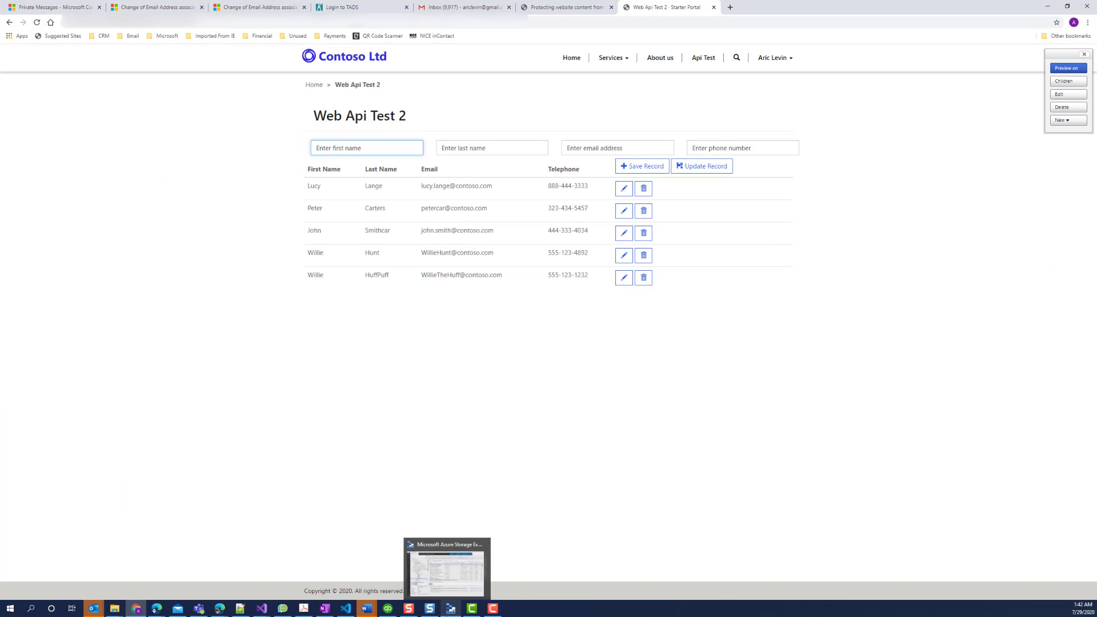
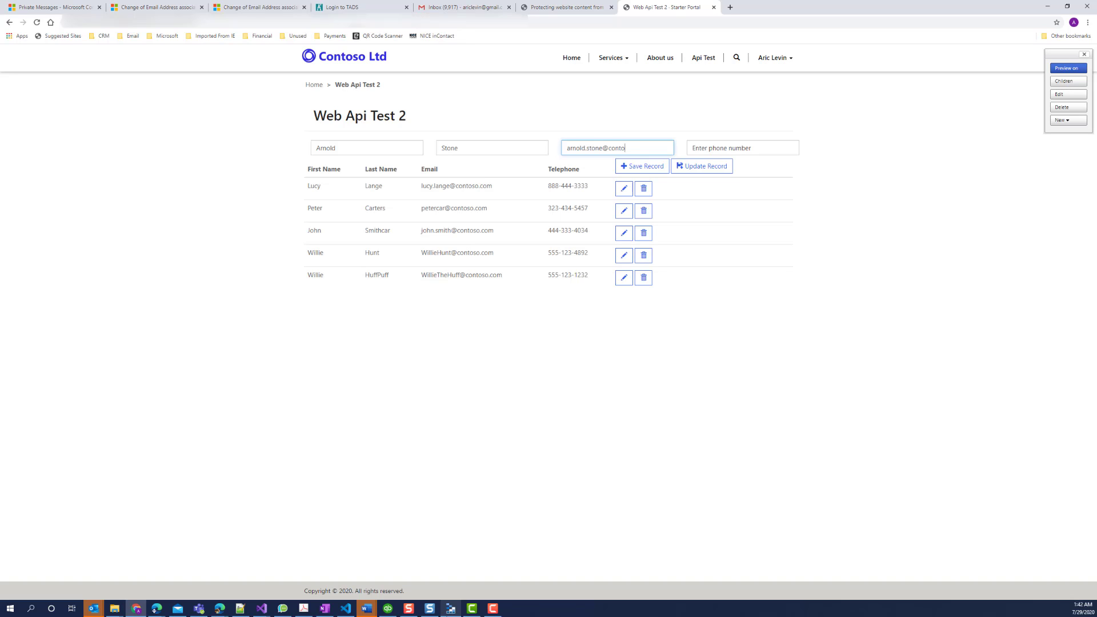
left_click(742, 148)
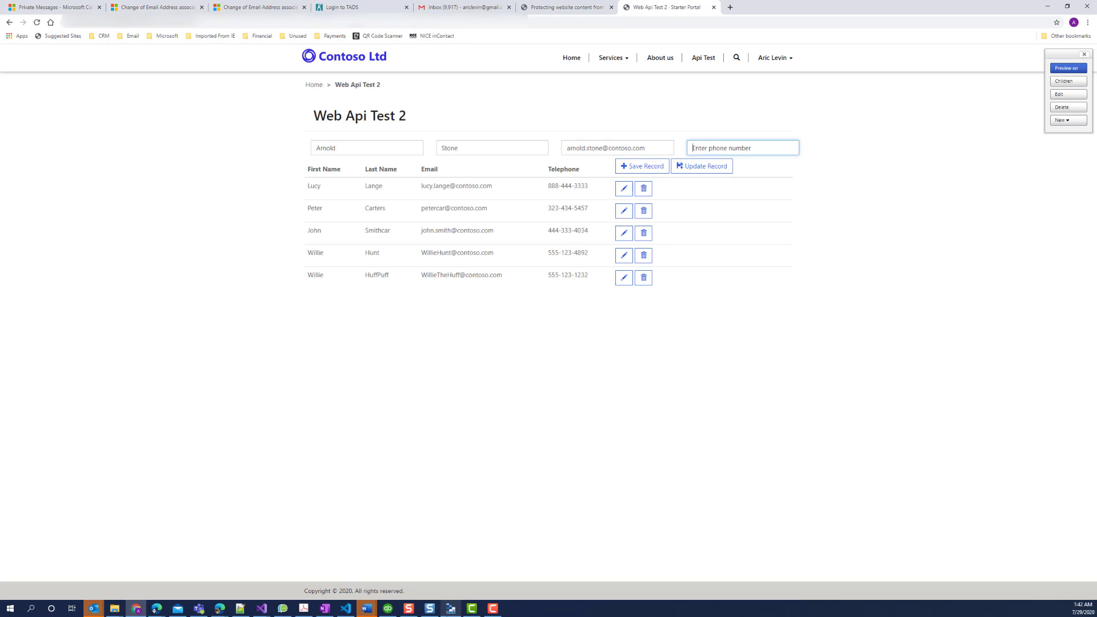
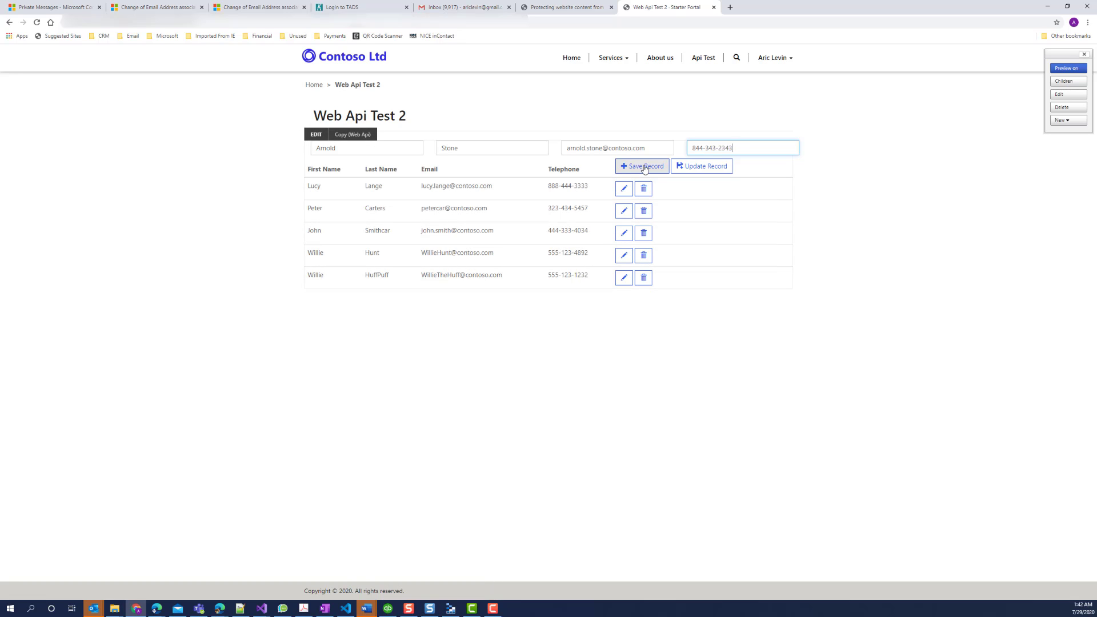
left_click(642, 165)
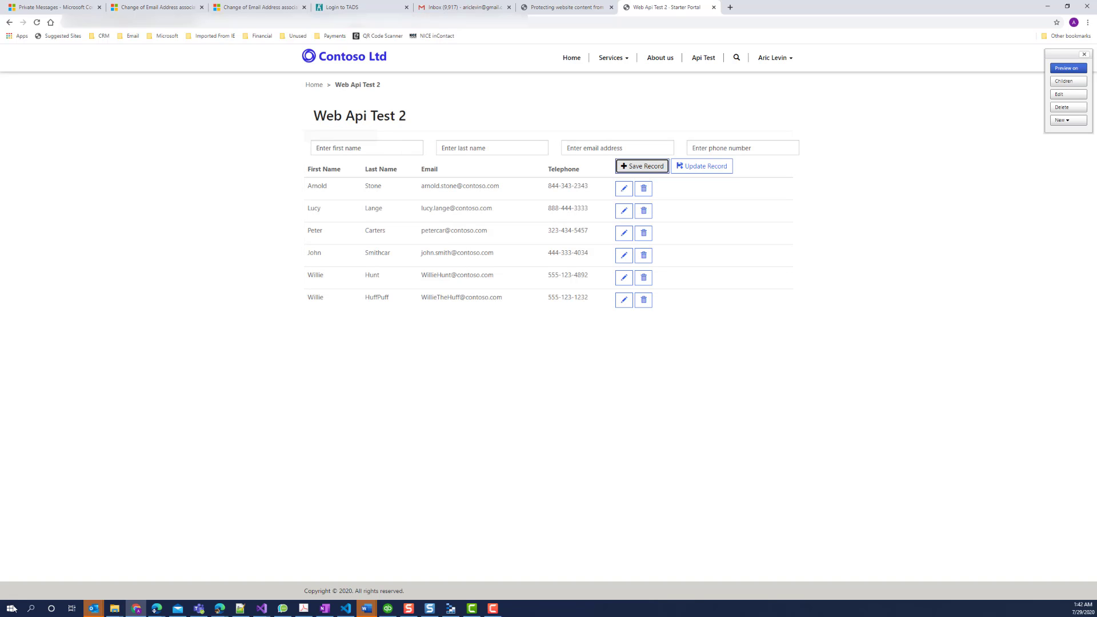
mouse_move(156, 607)
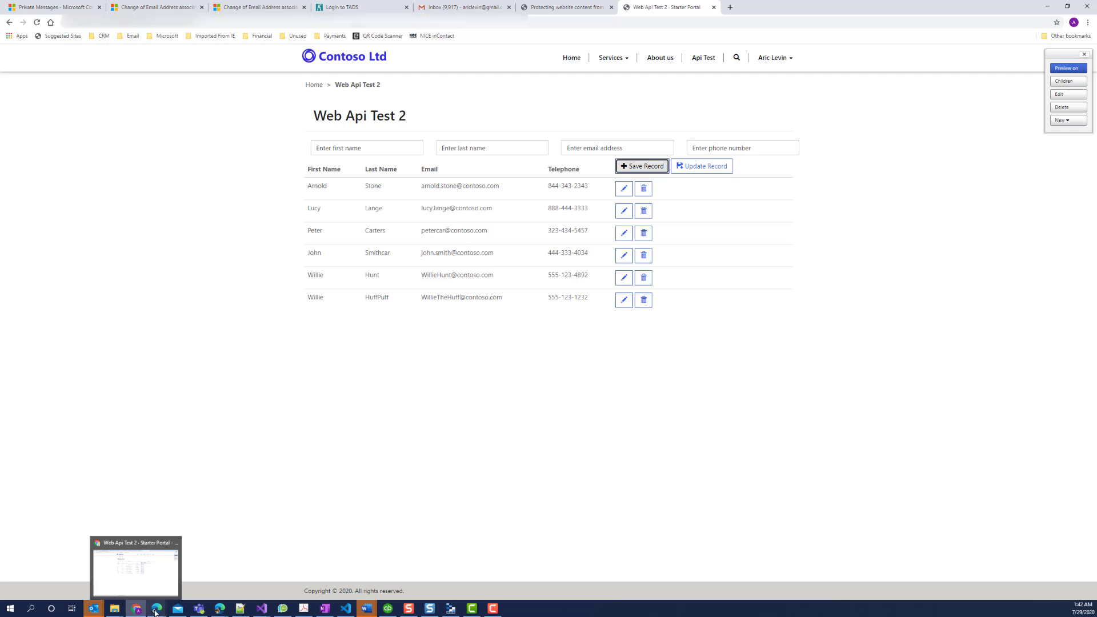
mouse_move(156, 608)
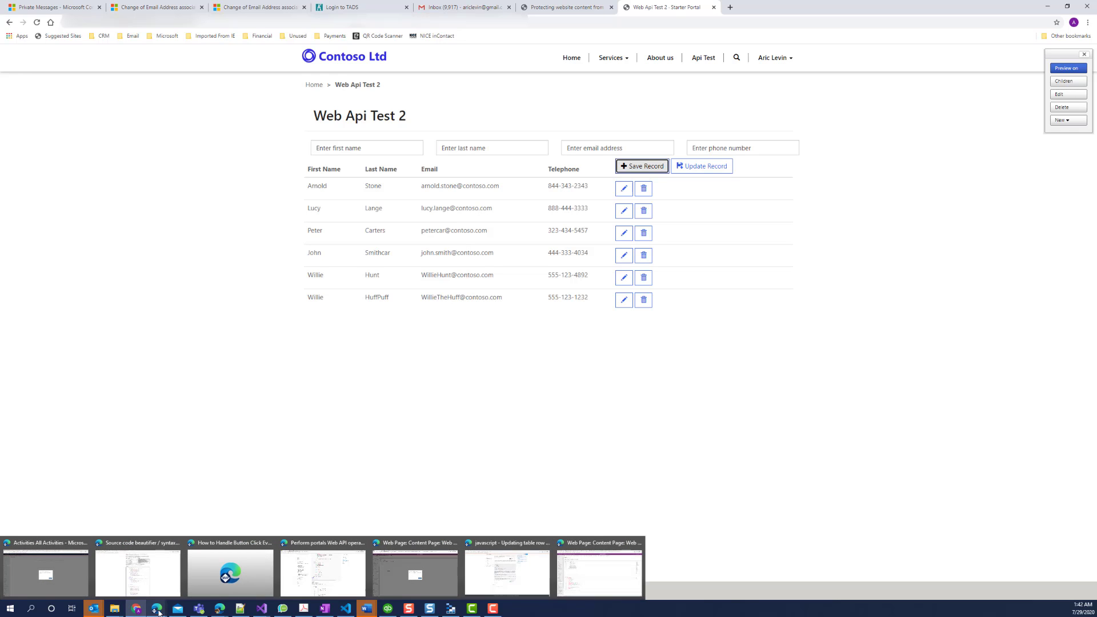
mouse_move(598, 571)
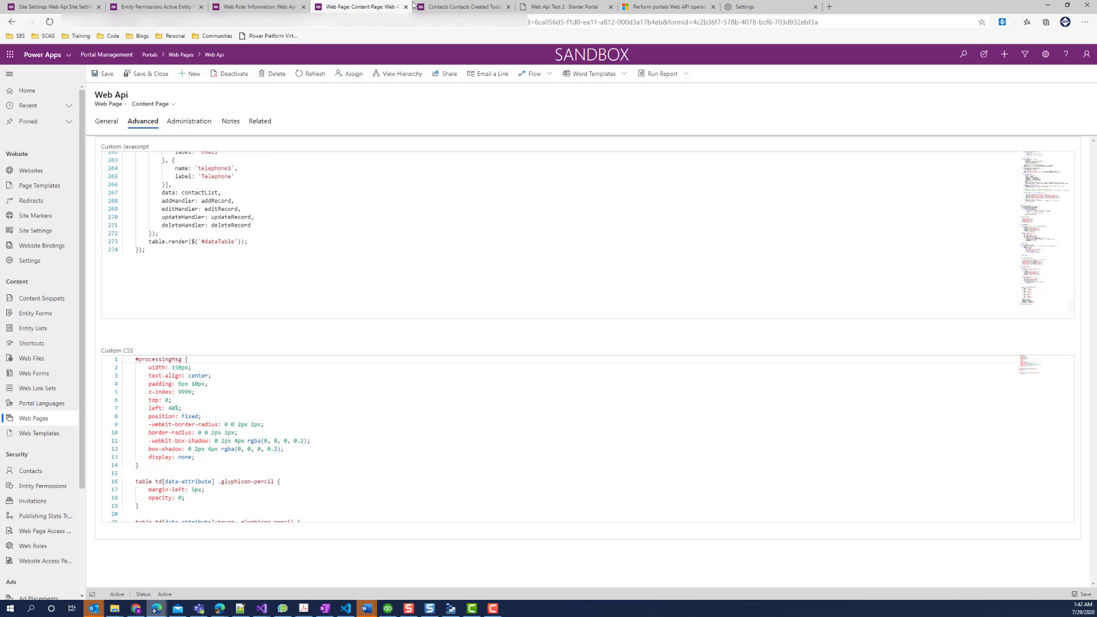
left_click(465, 7)
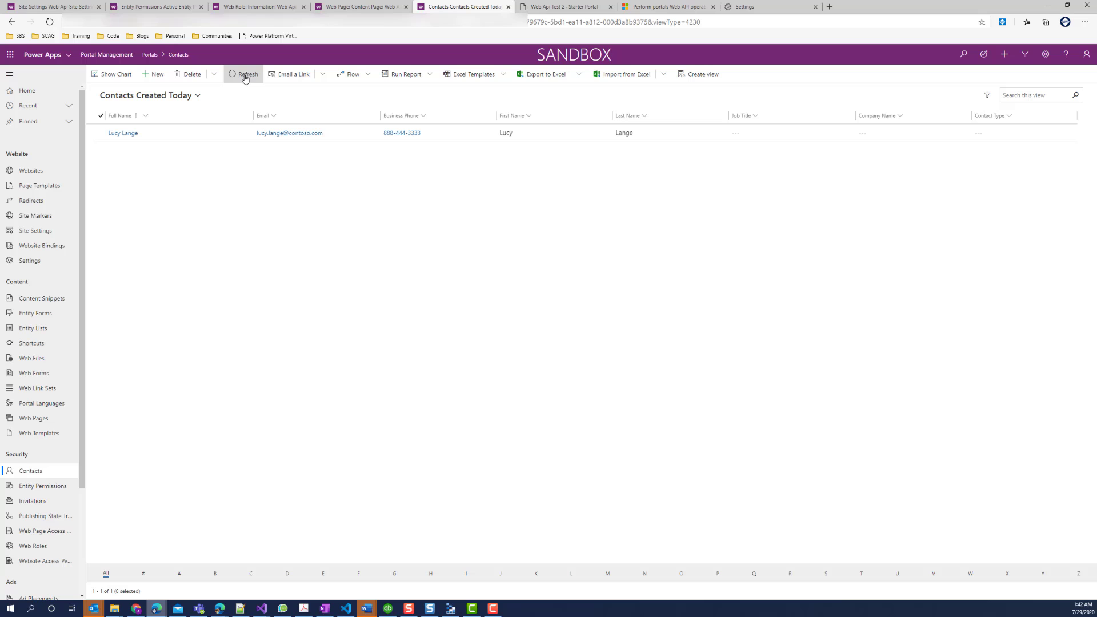
left_click(243, 73)
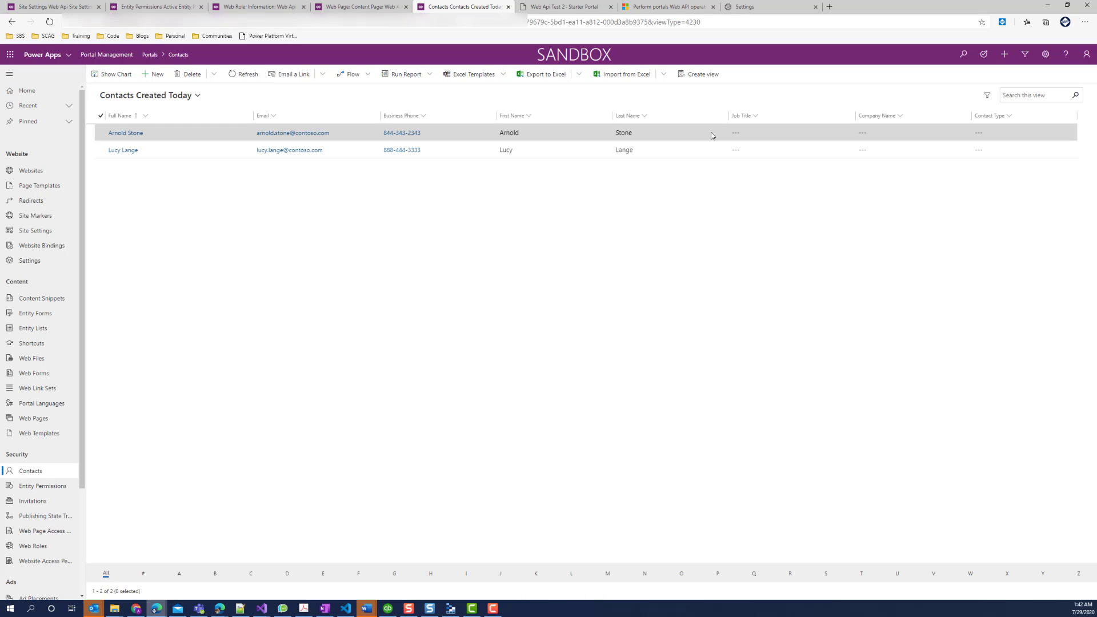
mouse_move(136, 608)
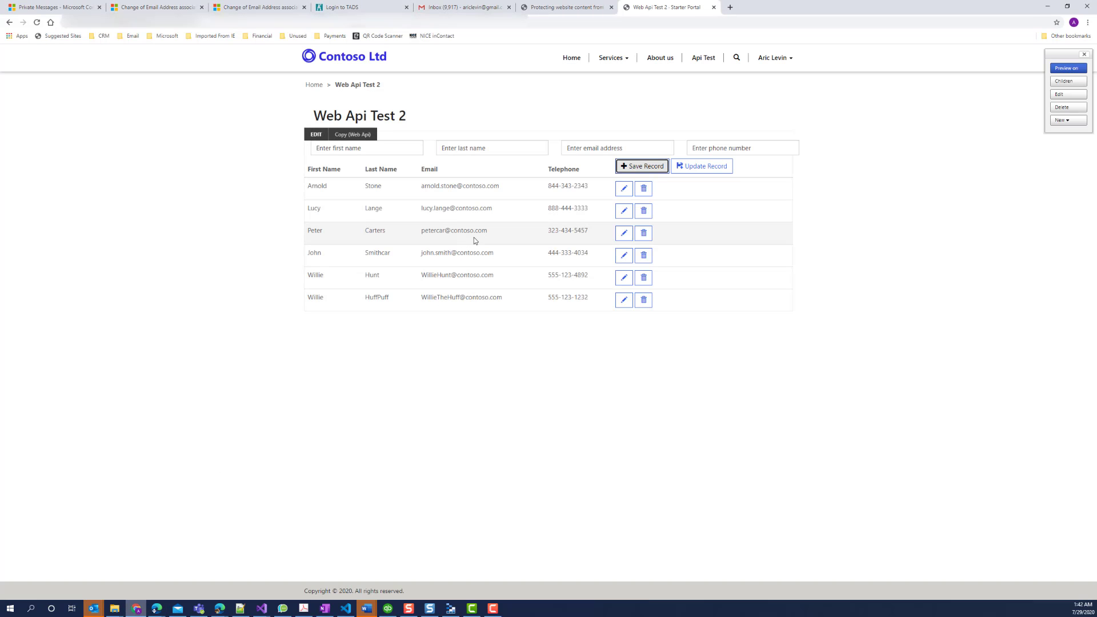
mouse_move(517, 217)
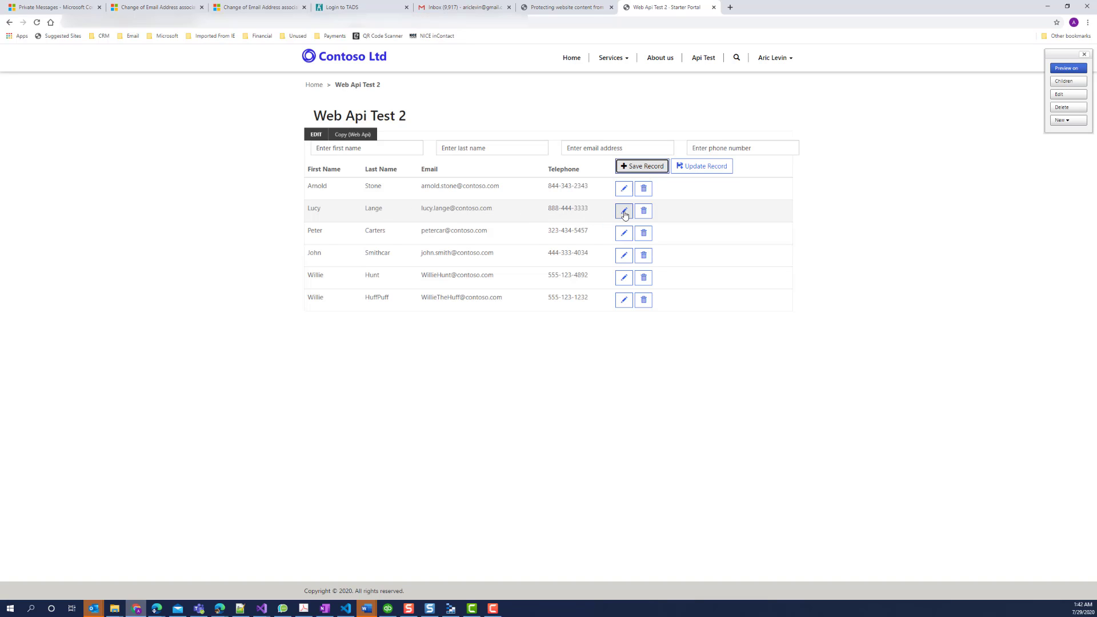
left_click(625, 211)
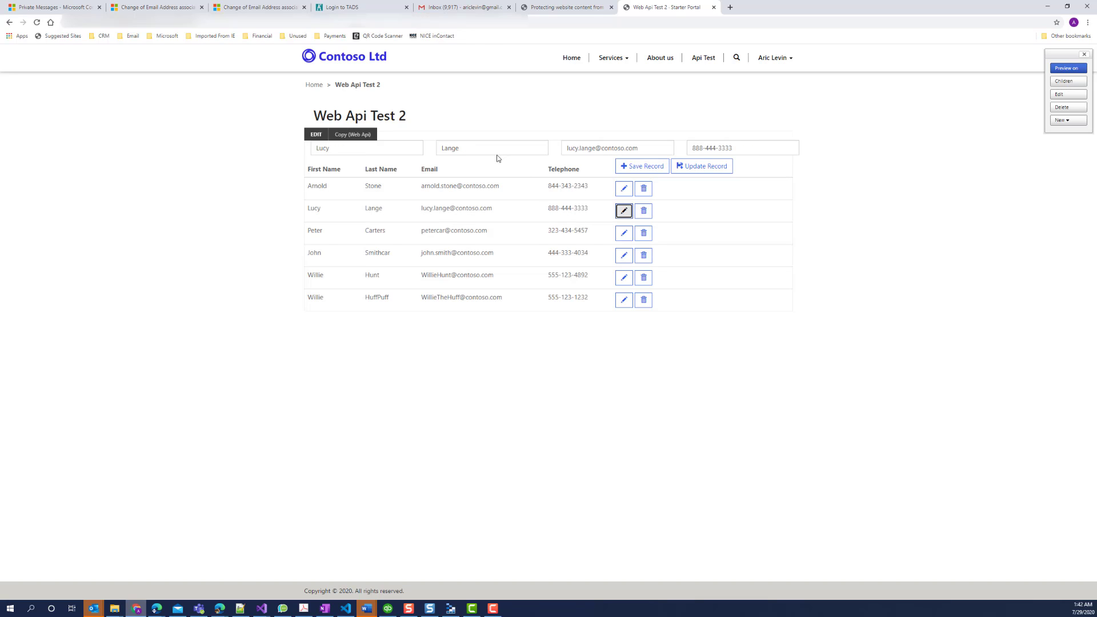
left_click(492, 148)
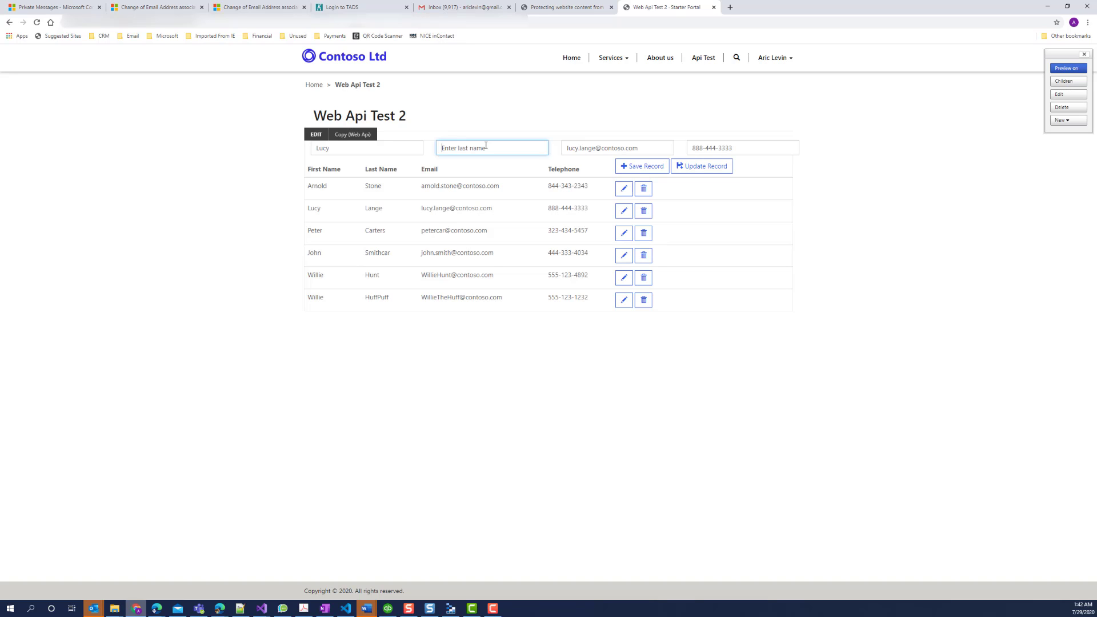
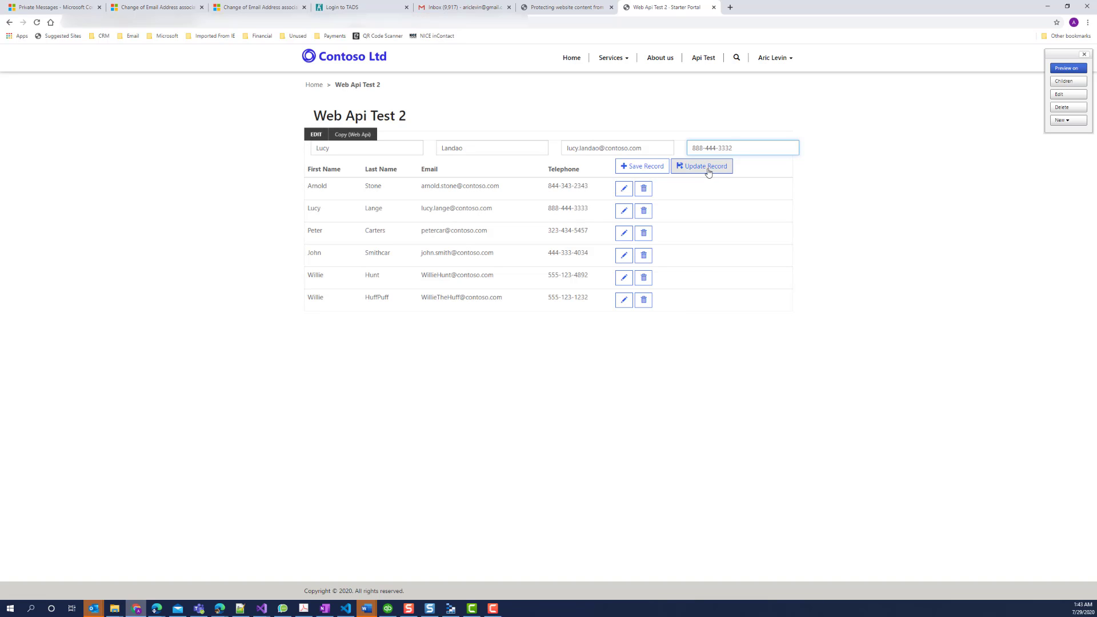
left_click(701, 165)
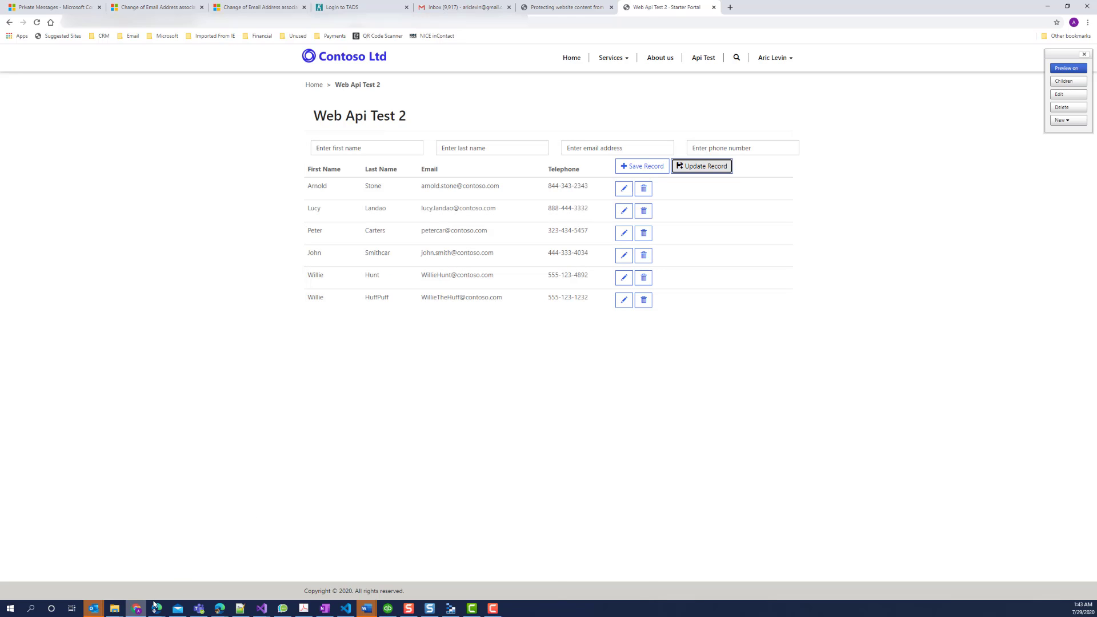
mouse_move(157, 607)
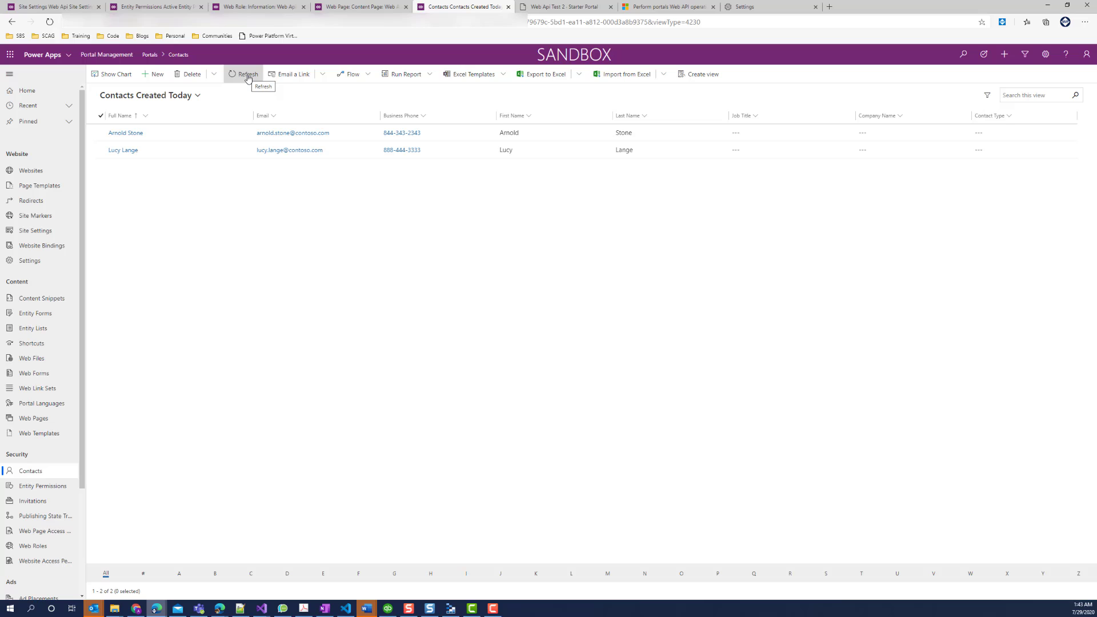
Refresh the Contacts Created Today view to check Lucy's edited record.
left_click(247, 73)
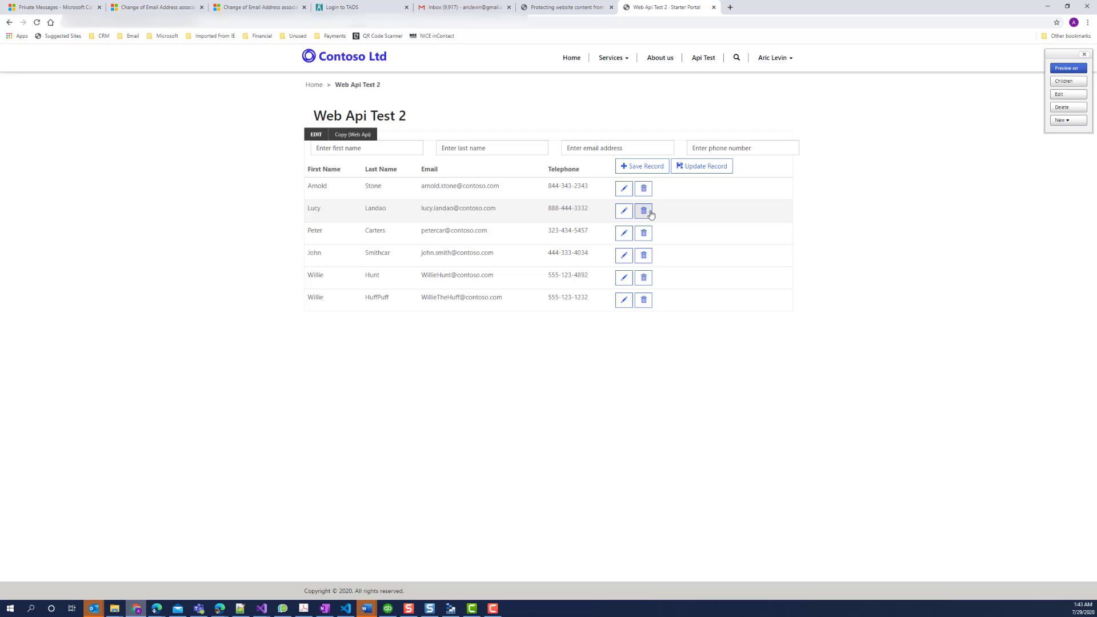
left_click(643, 211)
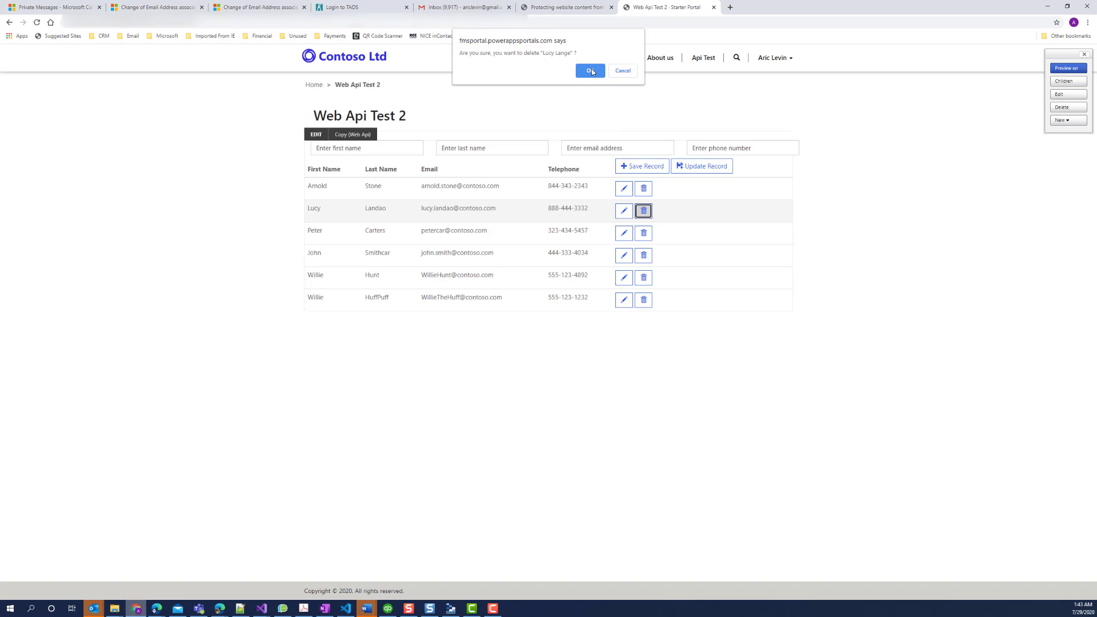
left_click(589, 71)
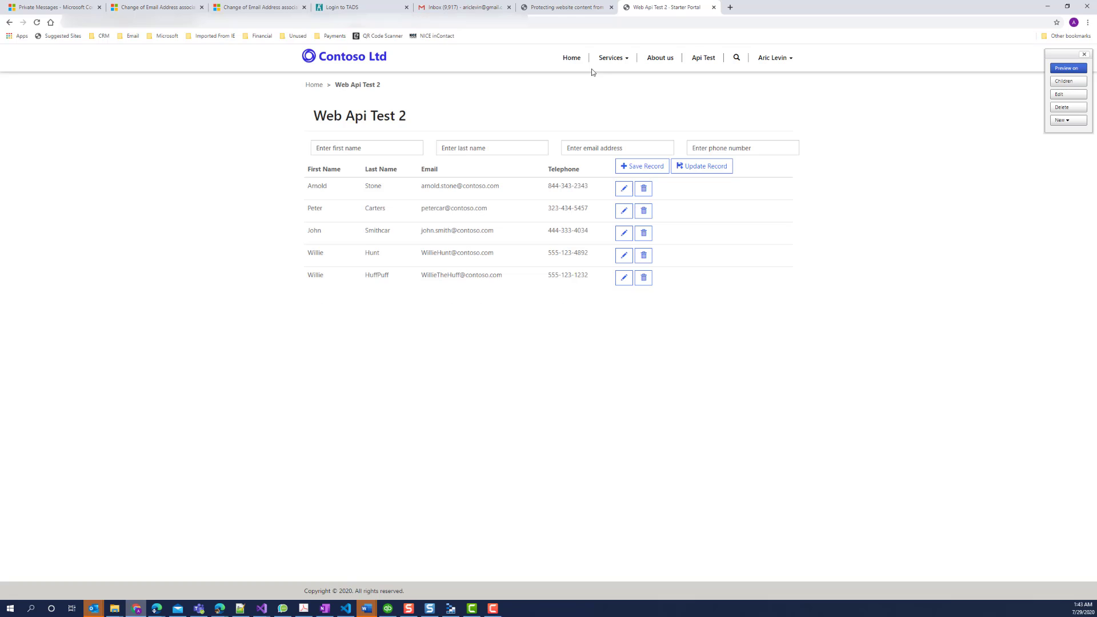
mouse_move(243, 509)
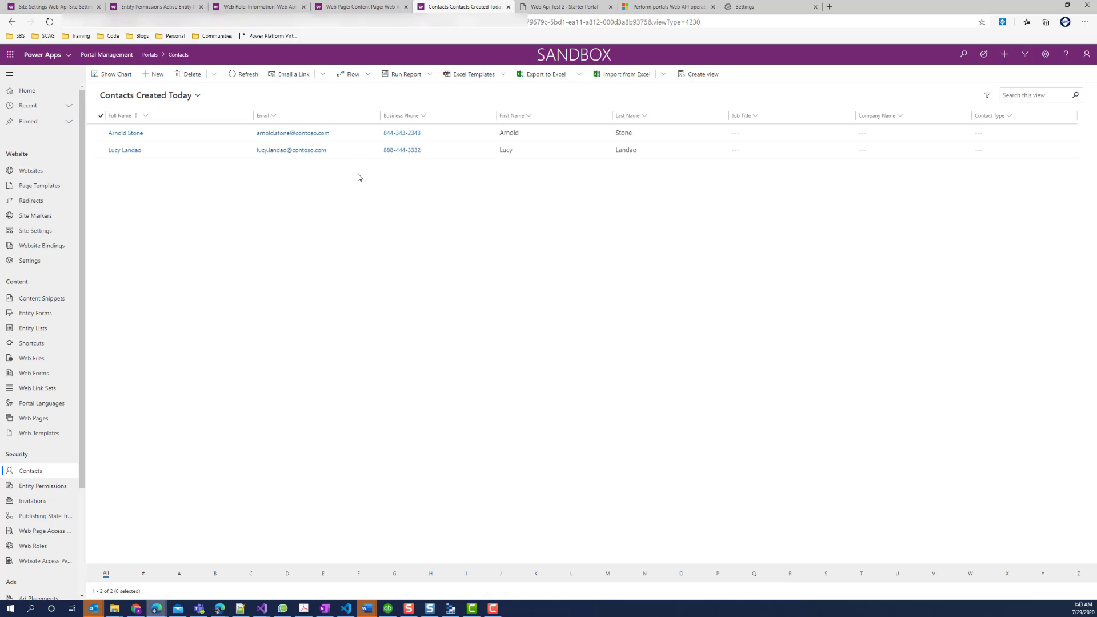
left_click(242, 73)
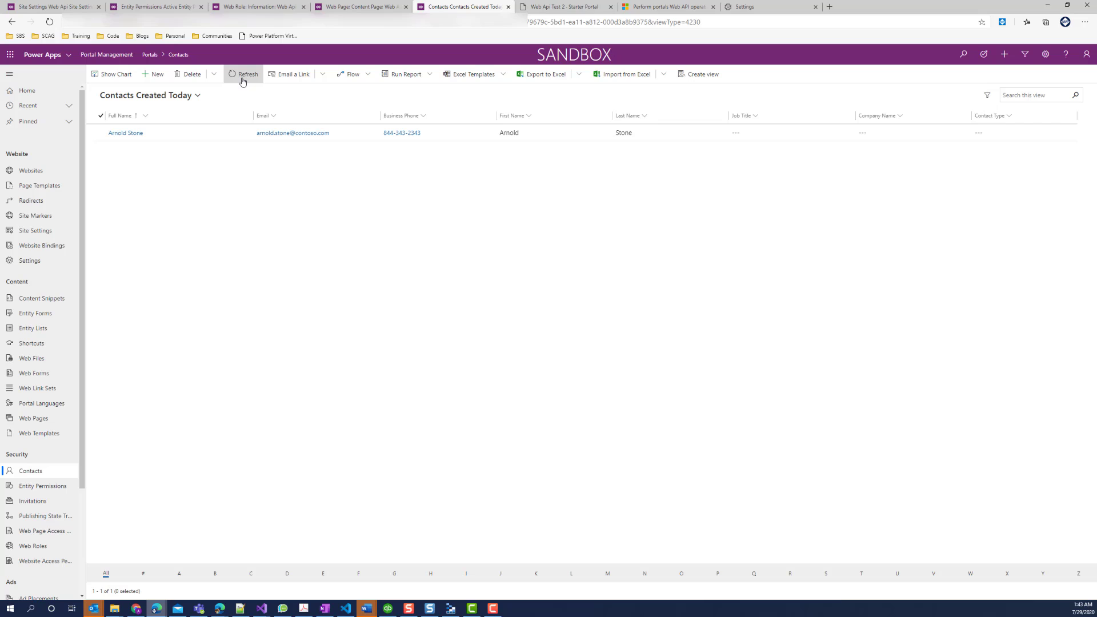
mouse_move(297, 104)
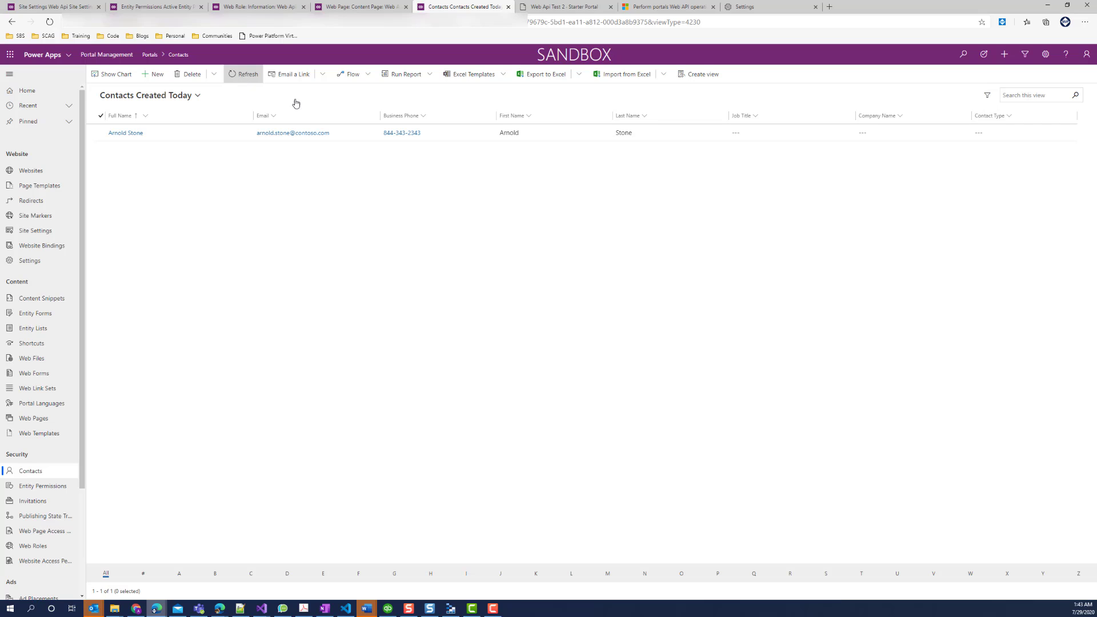